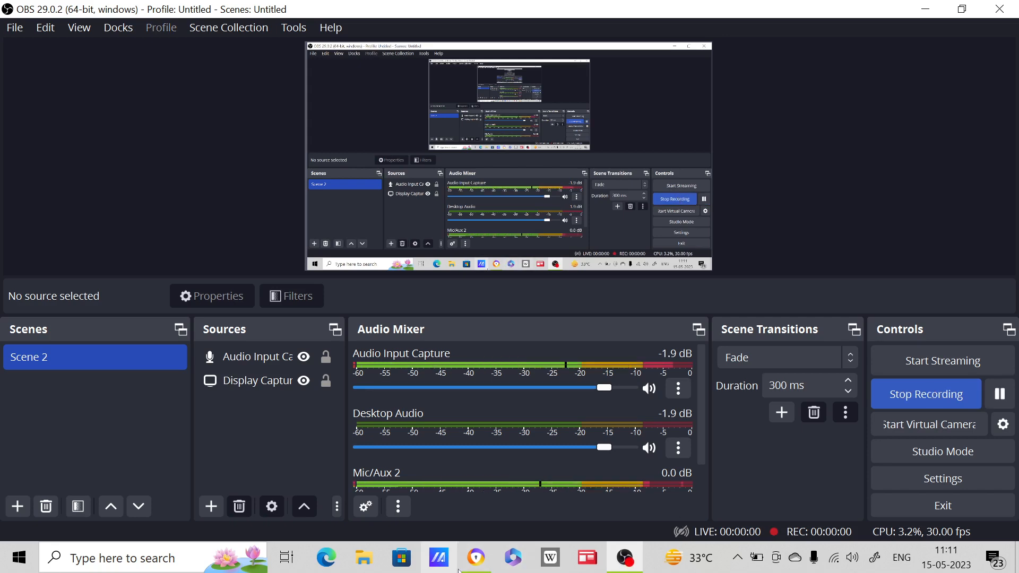
Switch from OBS Studio to the Chrome window with the IndianOil Latest Job Openings page.
{"action": "left_click", "coordinate": [477, 557]}
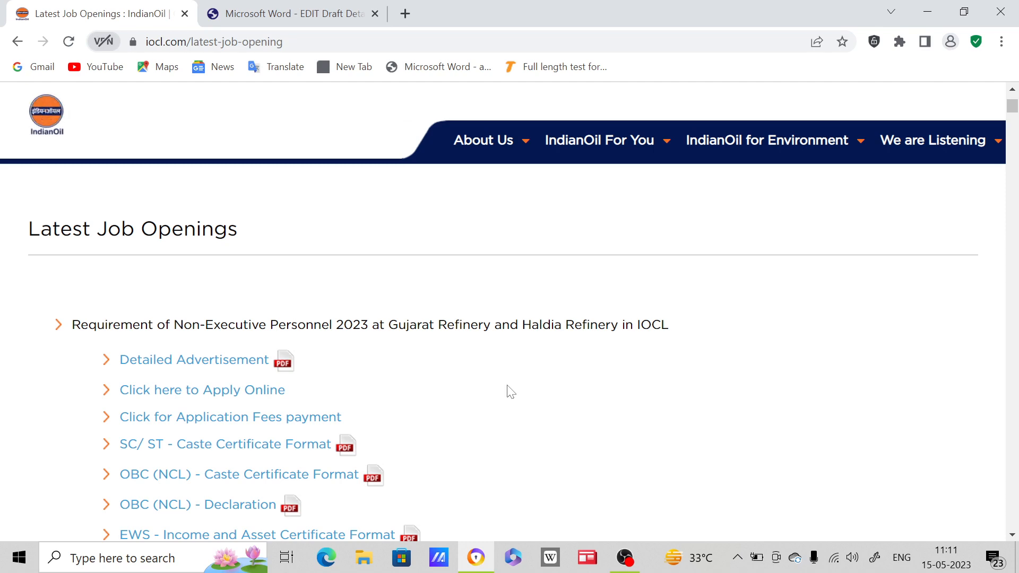
{"action": "scroll", "scroll_direction": "up", "scroll_amount": 3}
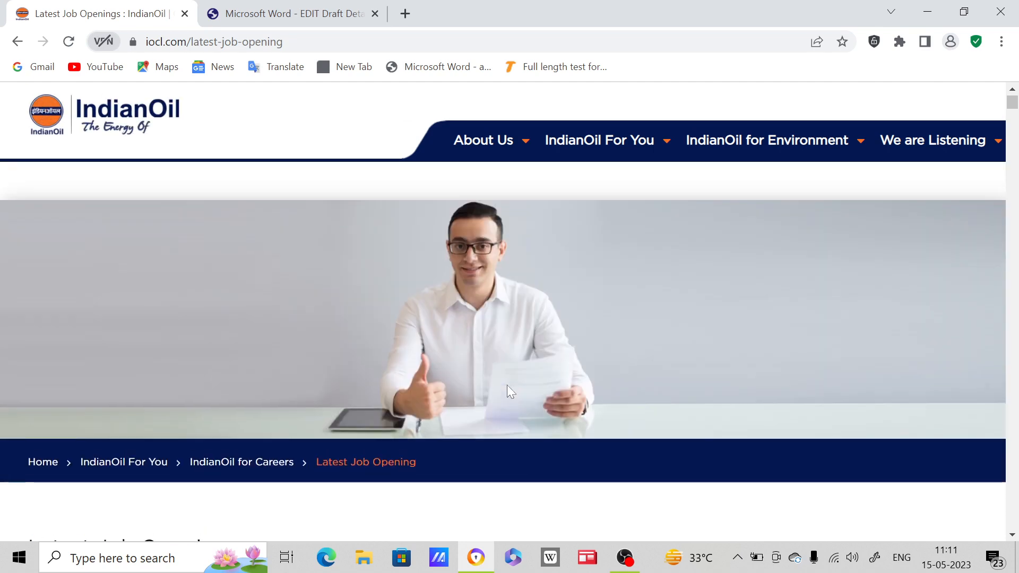
{"action": "scroll", "scroll_direction": "down", "scroll_amount": 3}
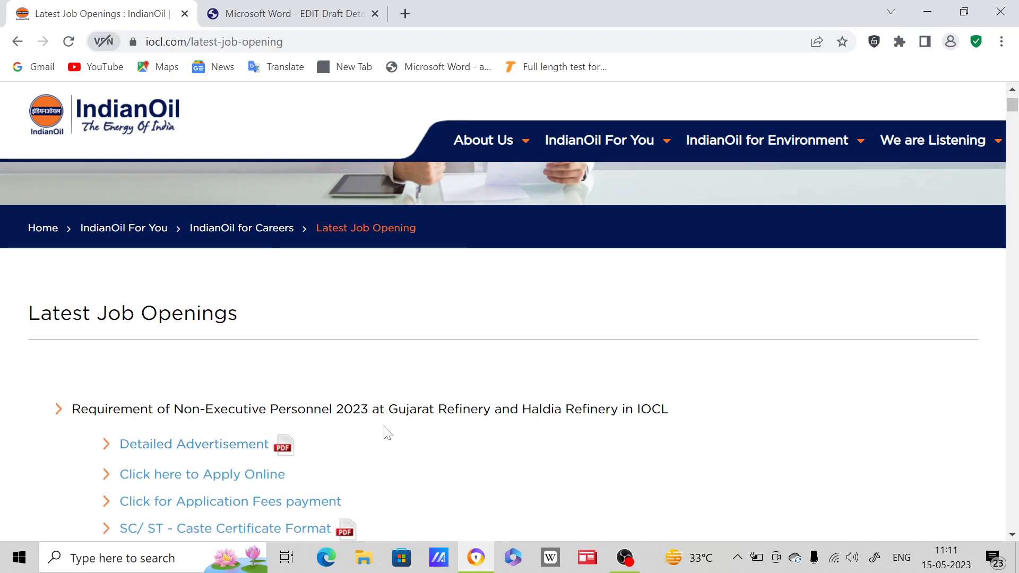
{"action": "scroll", "scroll_direction": "up", "scroll_amount": 3}
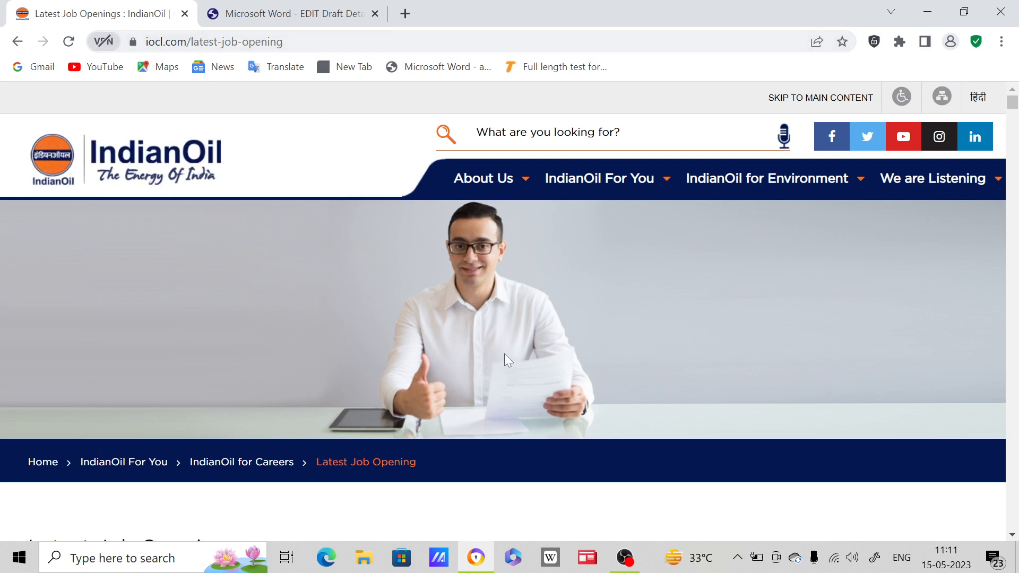
{"action": "scroll", "scroll_direction": "down", "scroll_amount": 3}
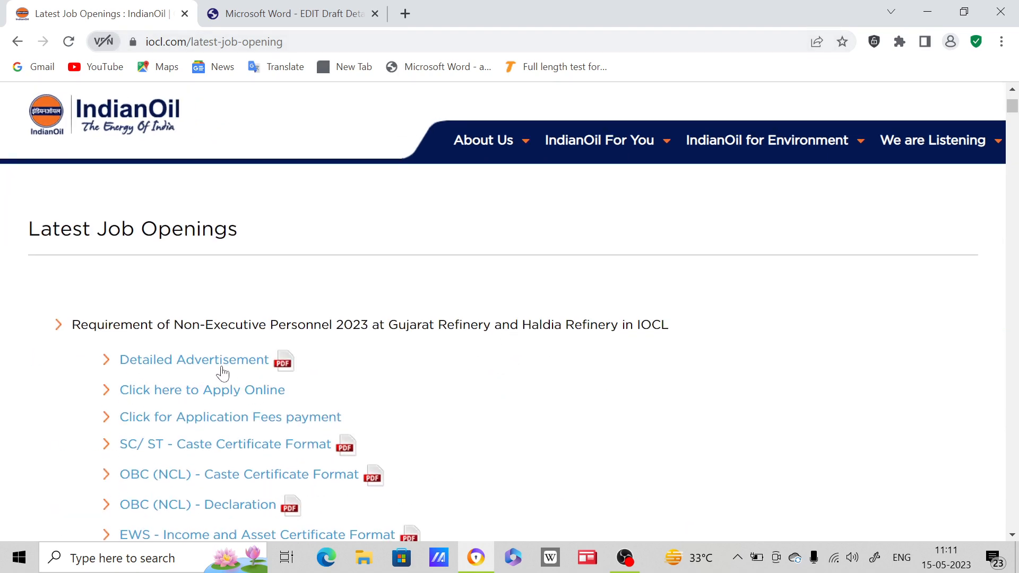
{"action": "mouse_move", "coordinate": [193, 360]}
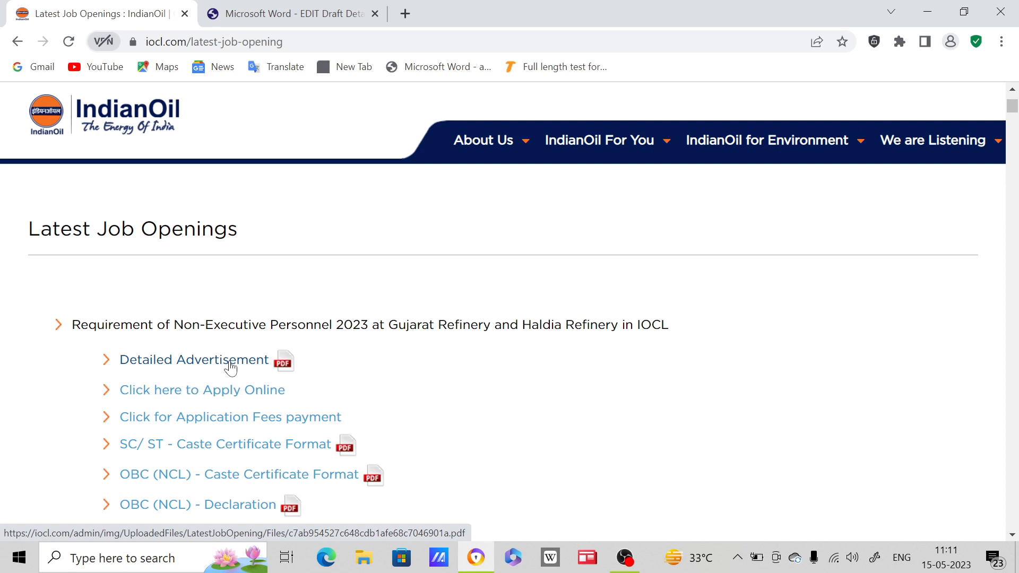
Open the Detailed Advertisement PDF and bring section A, Number of Posts and Reservations, into view.
{"action": "left_click", "coordinate": [193, 359]}
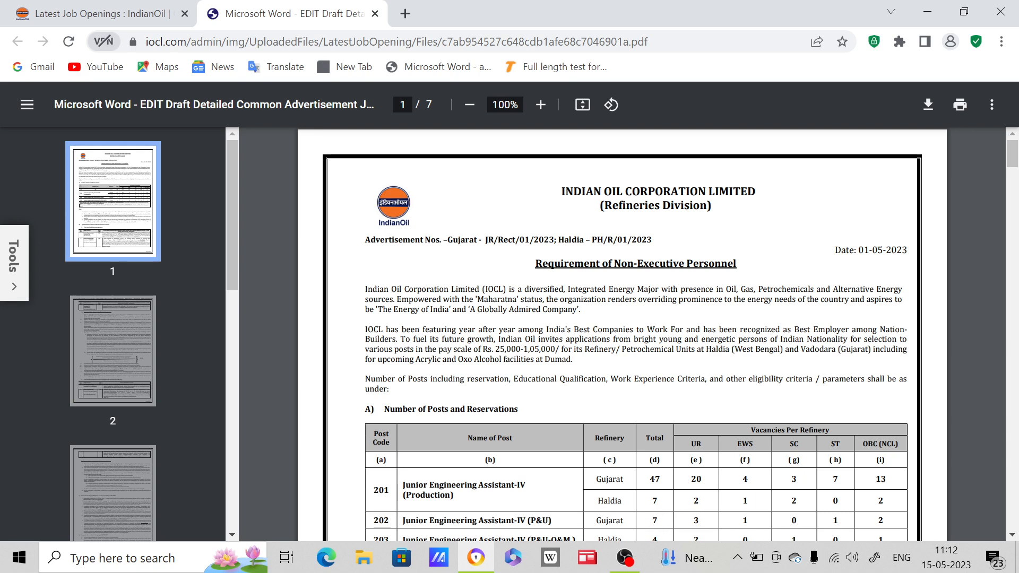
{"action": "scroll", "scroll_direction": "down", "scroll_amount": 3}
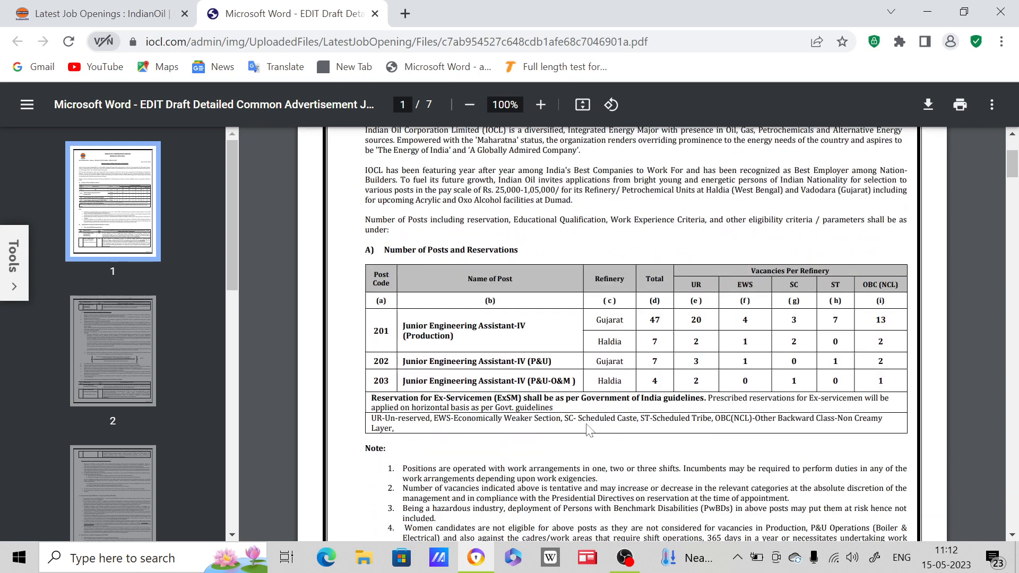
{"action": "mouse_move", "coordinate": [531, 275]}
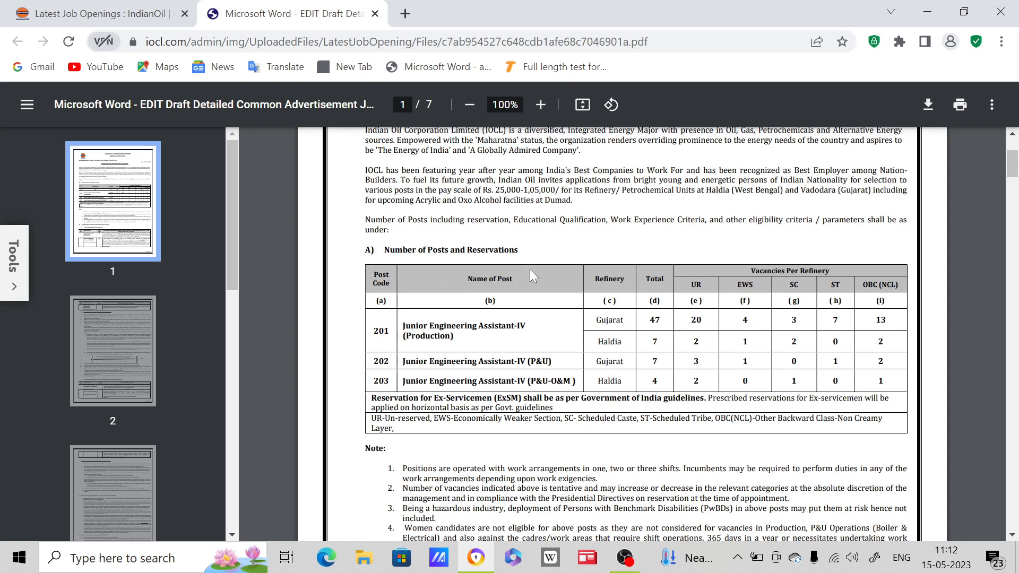
{"action": "mouse_move", "coordinate": [475, 352]}
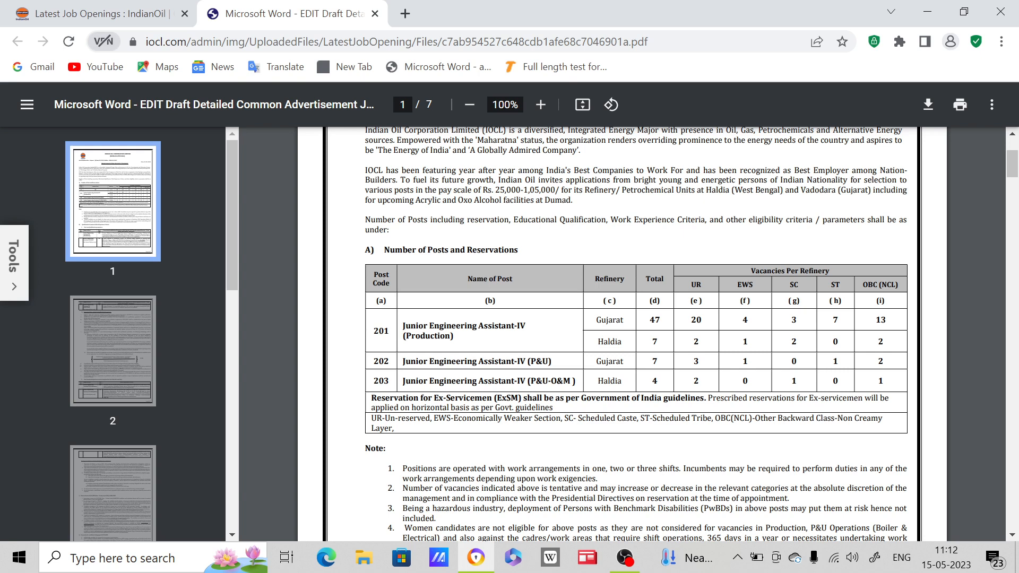
{"action": "mouse_move", "coordinate": [639, 311]}
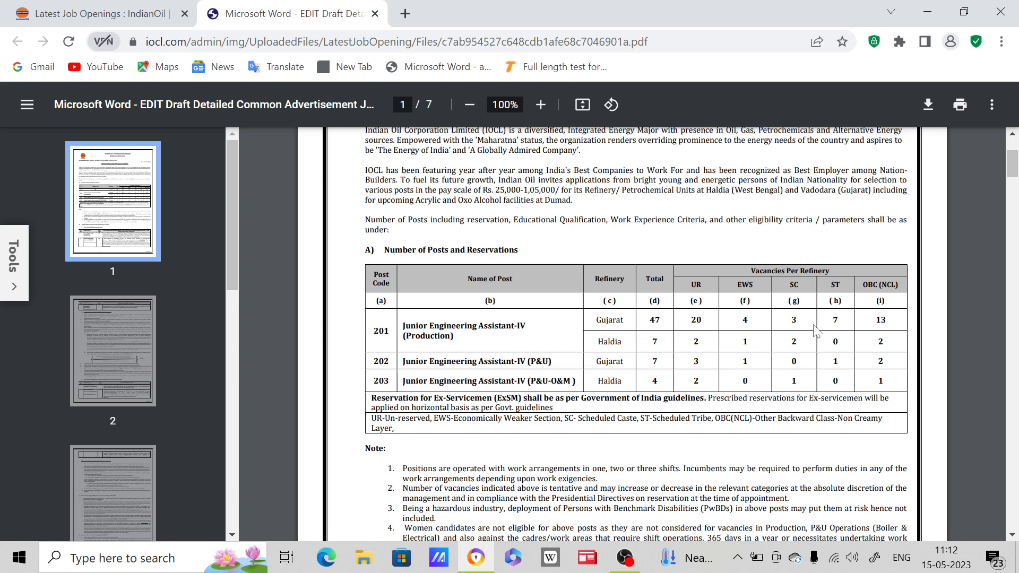
{"action": "mouse_move", "coordinate": [817, 331]}
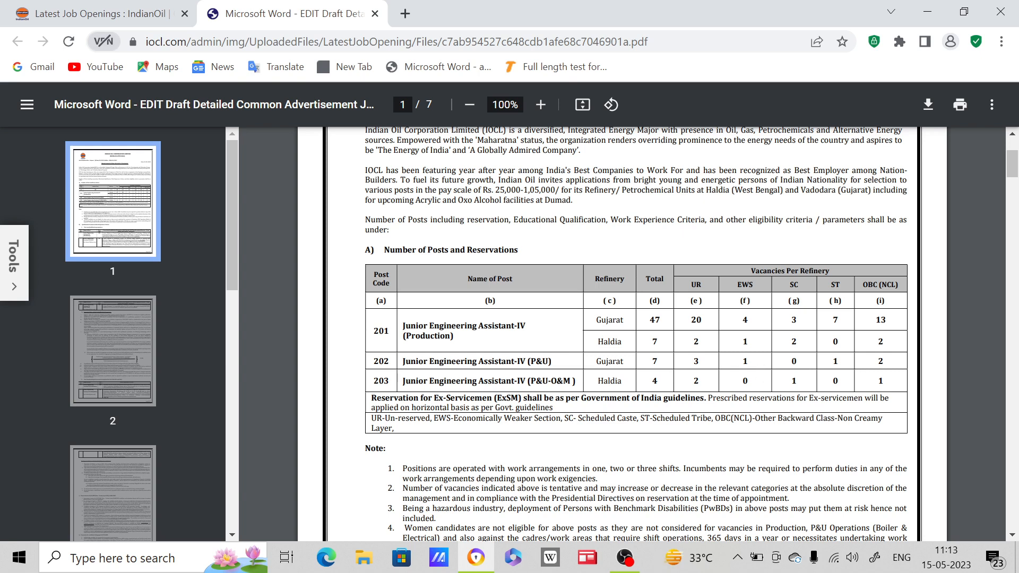
{"action": "mouse_move", "coordinate": [825, 370]}
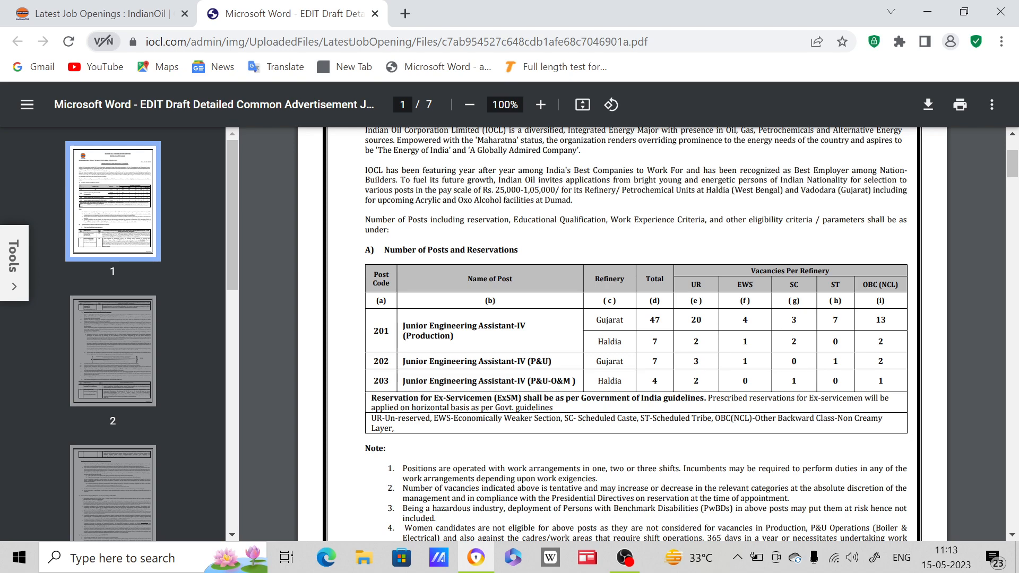
Zoom the advertisement to 125% then settle at 110%, reaching the vacancy notes and qualification criteria.
{"action": "scroll", "scroll_direction": "down", "scroll_amount": 3}
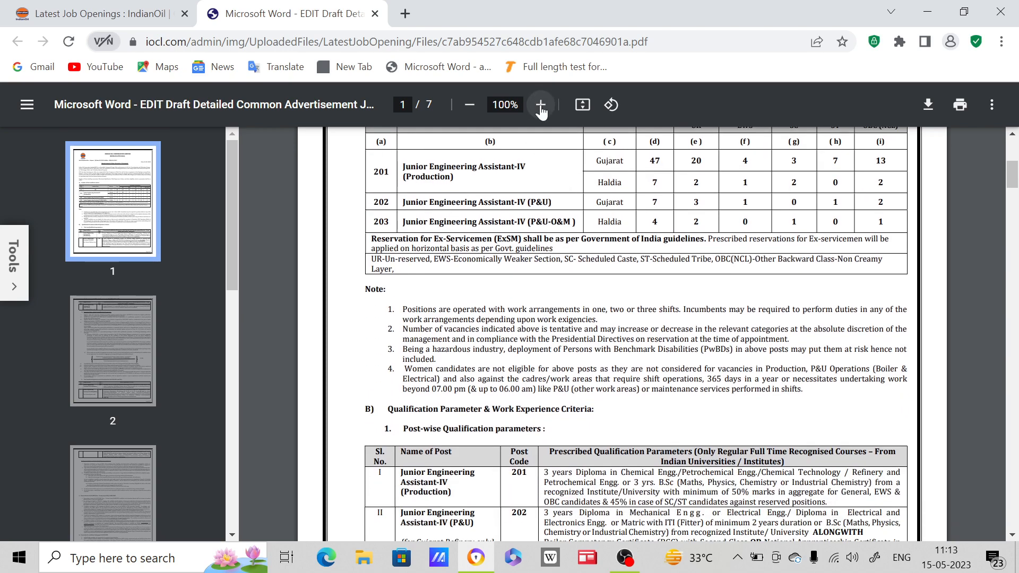
{"action": "left_click", "coordinate": [540, 105]}
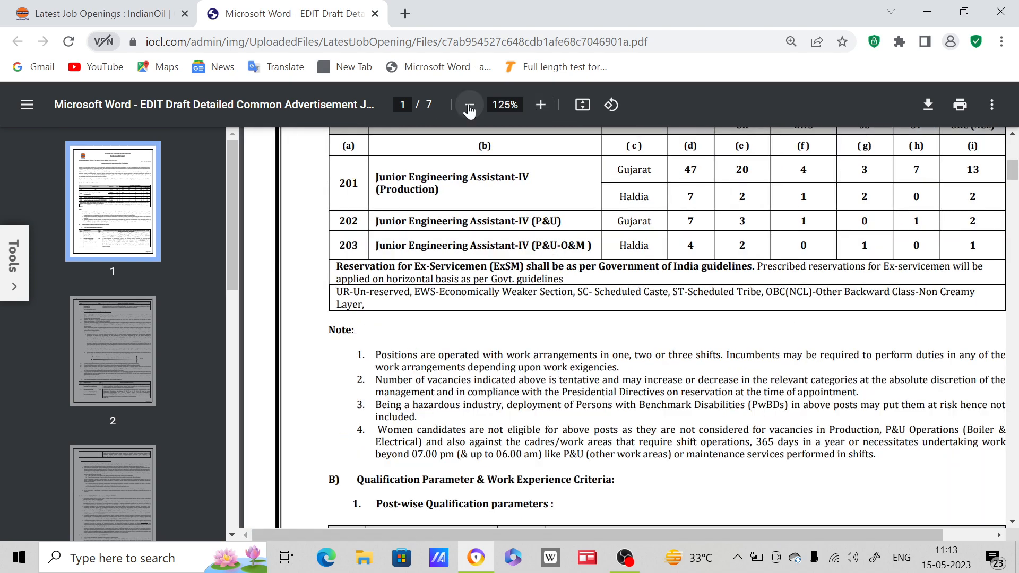
{"action": "left_click", "coordinate": [468, 105]}
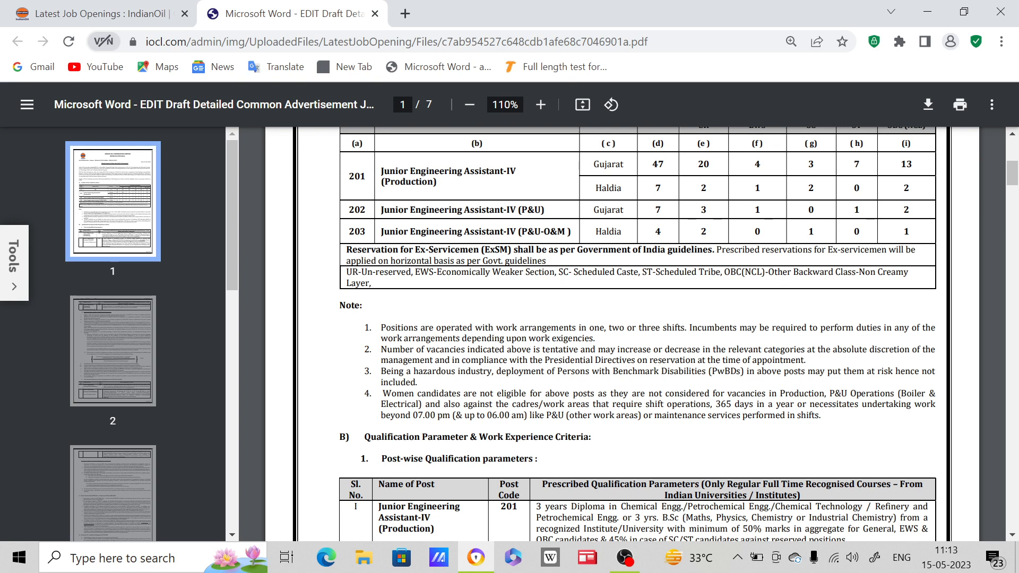
{"action": "scroll", "scroll_direction": "down", "scroll_amount": 3}
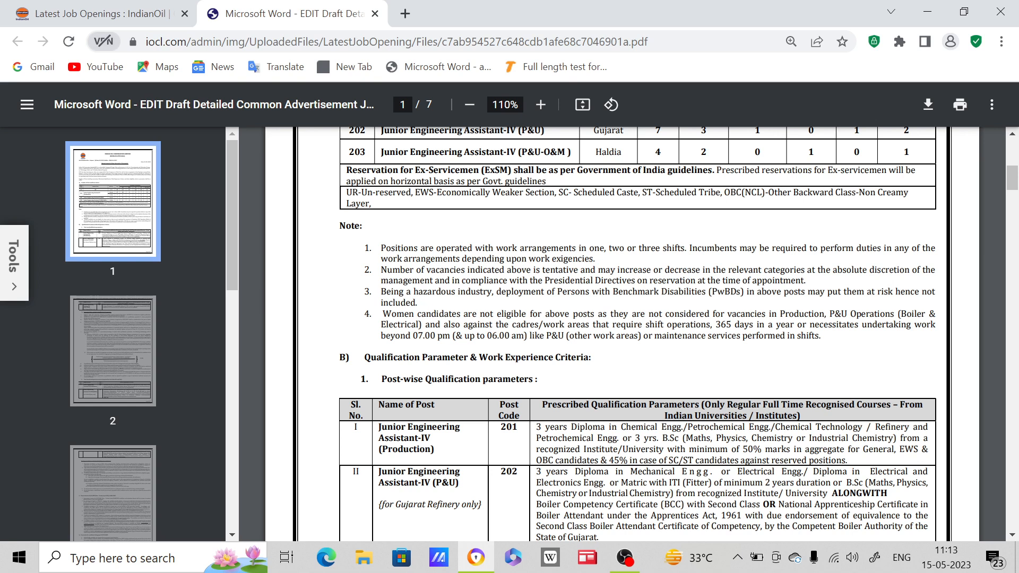
Scroll to the Page 1 of 7 footer past the Production and Gujarat P&U qualification requirements.
{"action": "scroll", "scroll_direction": "down", "scroll_amount": 3}
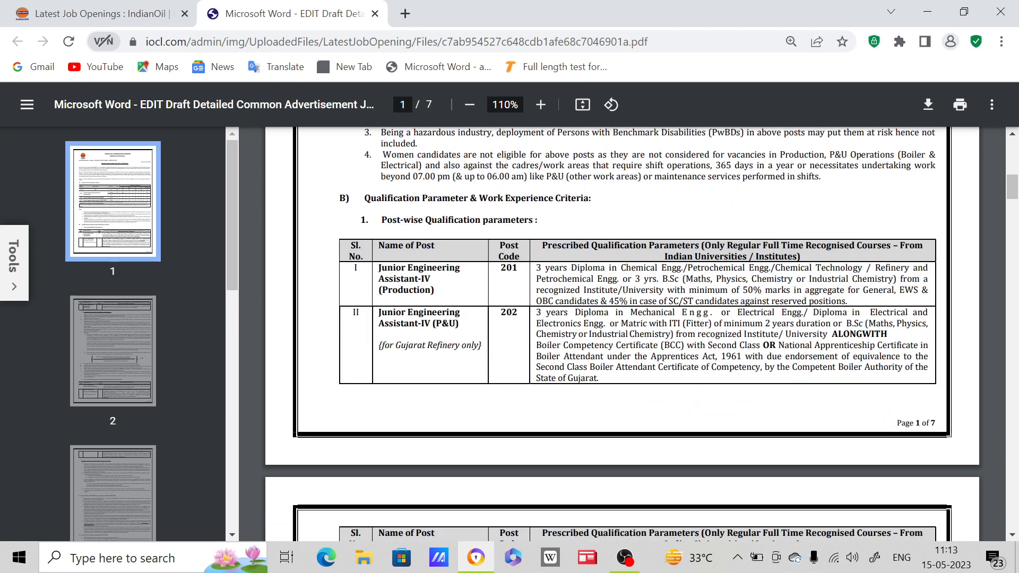
{"action": "mouse_move", "coordinate": [488, 245]}
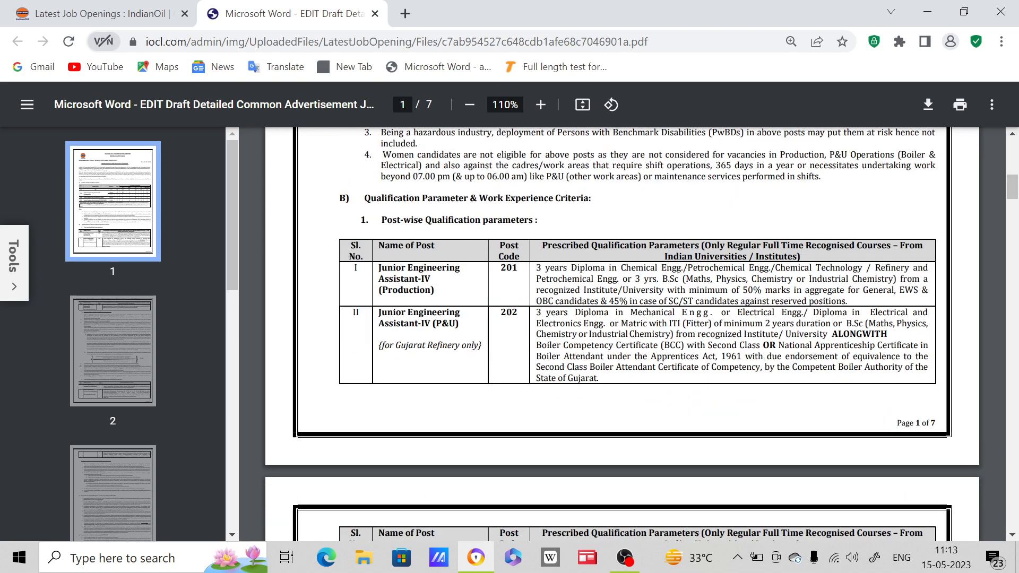
{"action": "mouse_move", "coordinate": [464, 298]}
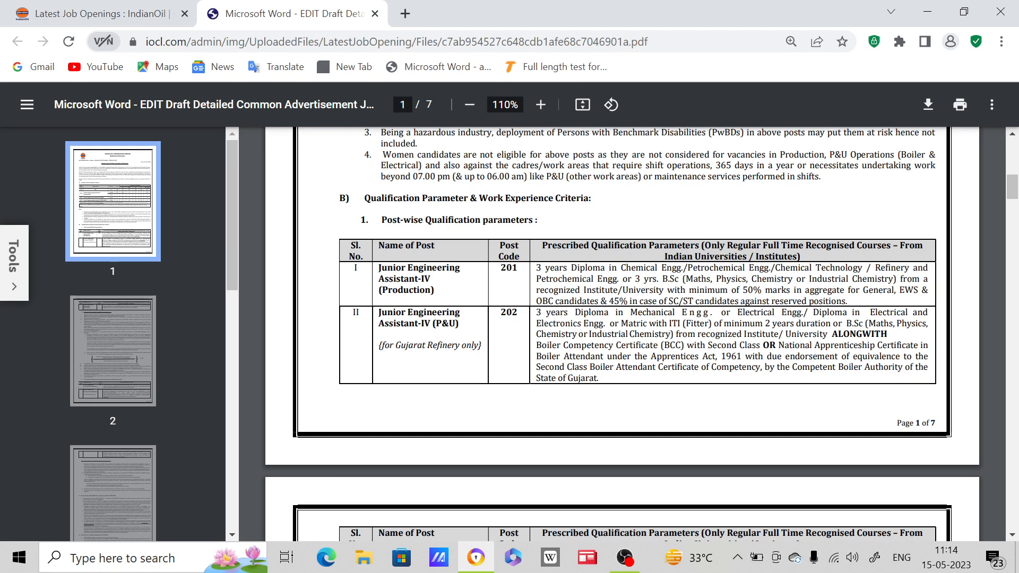
Scroll into page 2 to section 1a, Important Notes on qualification parameters and marks calculation.
{"action": "scroll", "scroll_direction": "down", "scroll_amount": 3}
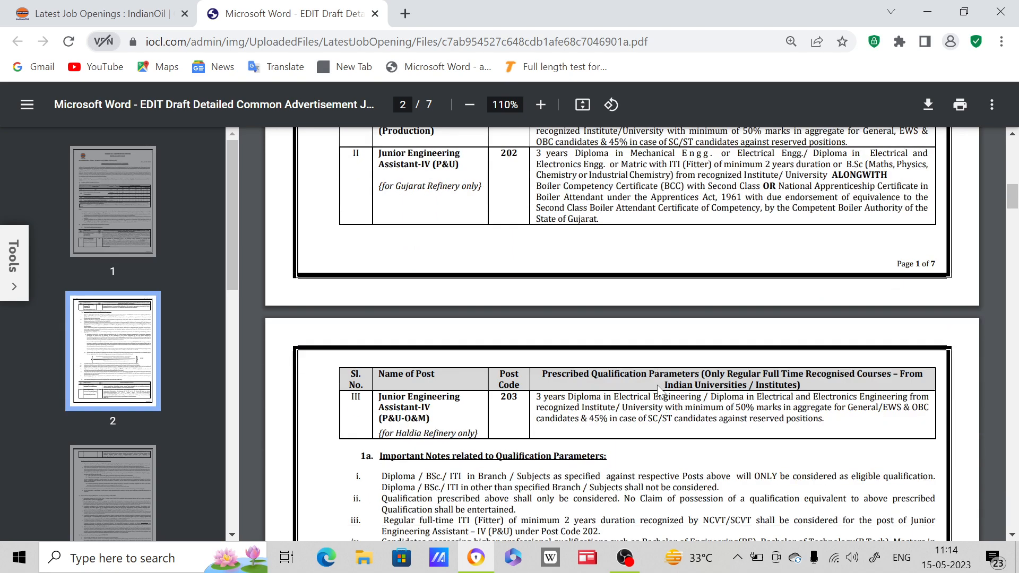
{"action": "scroll", "scroll_direction": "down", "scroll_amount": 3}
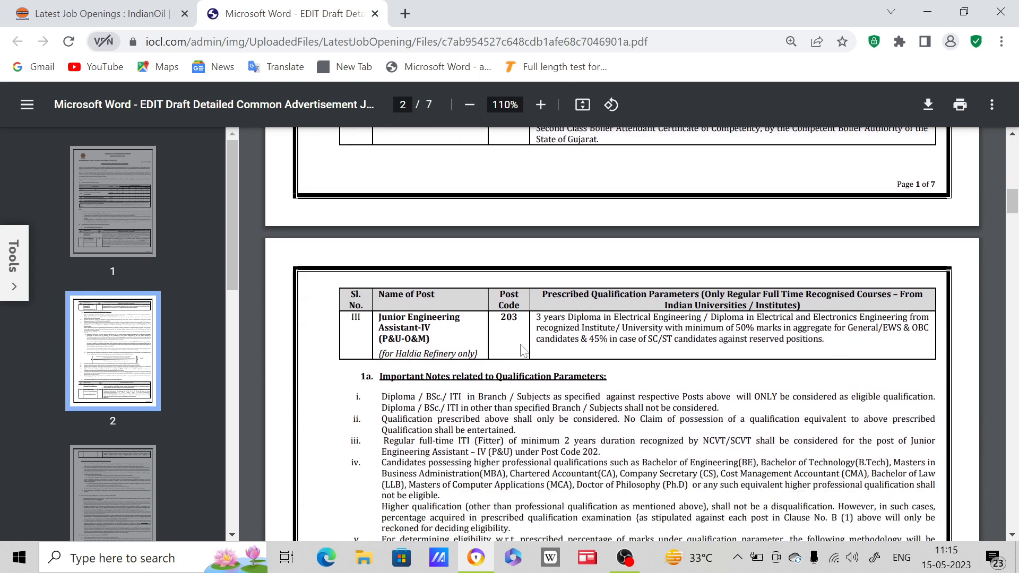
{"action": "scroll", "scroll_direction": "down", "scroll_amount": 3}
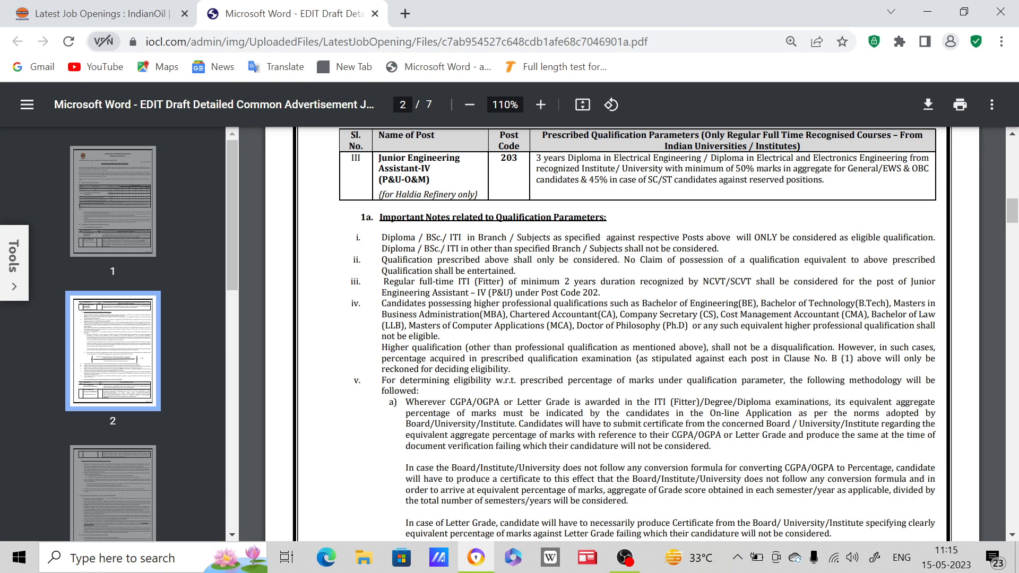
{"action": "scroll", "scroll_direction": "down", "scroll_amount": 3}
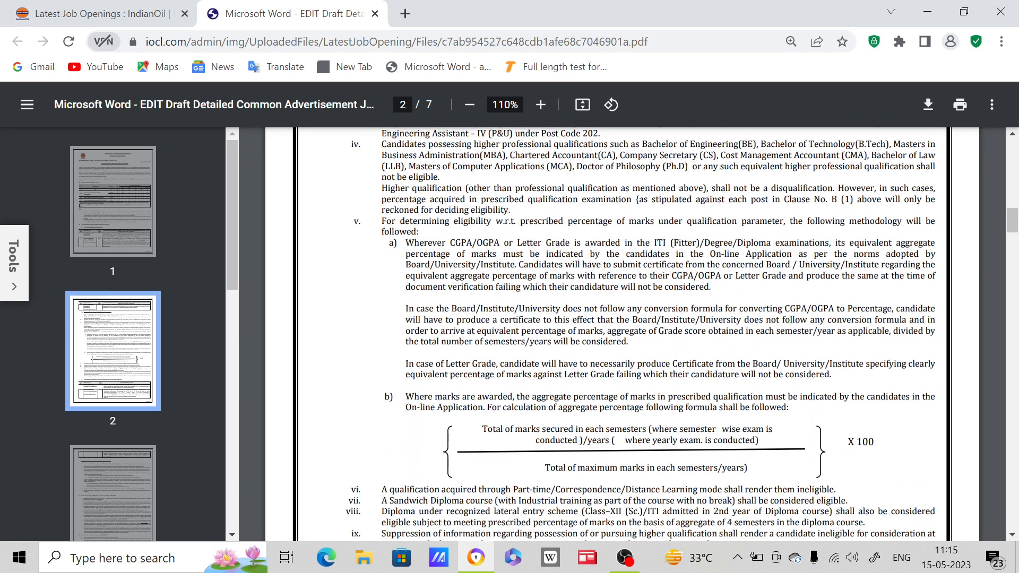
Scroll to the post-wise work experience criteria table for posts 201 and 203 at the end of page 2.
{"action": "scroll", "scroll_direction": "down", "scroll_amount": 3}
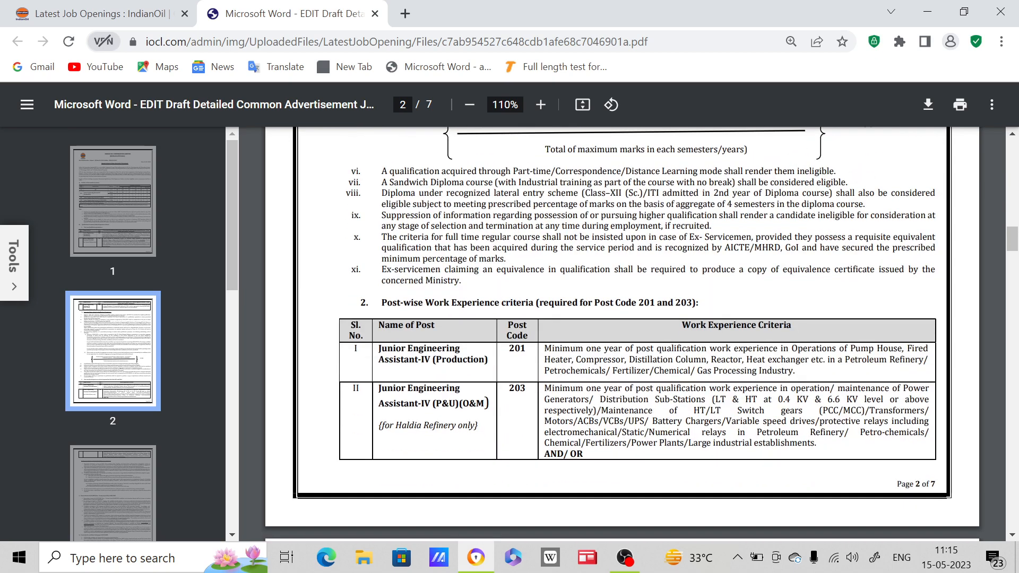
{"action": "scroll", "scroll_direction": "down", "scroll_amount": 3}
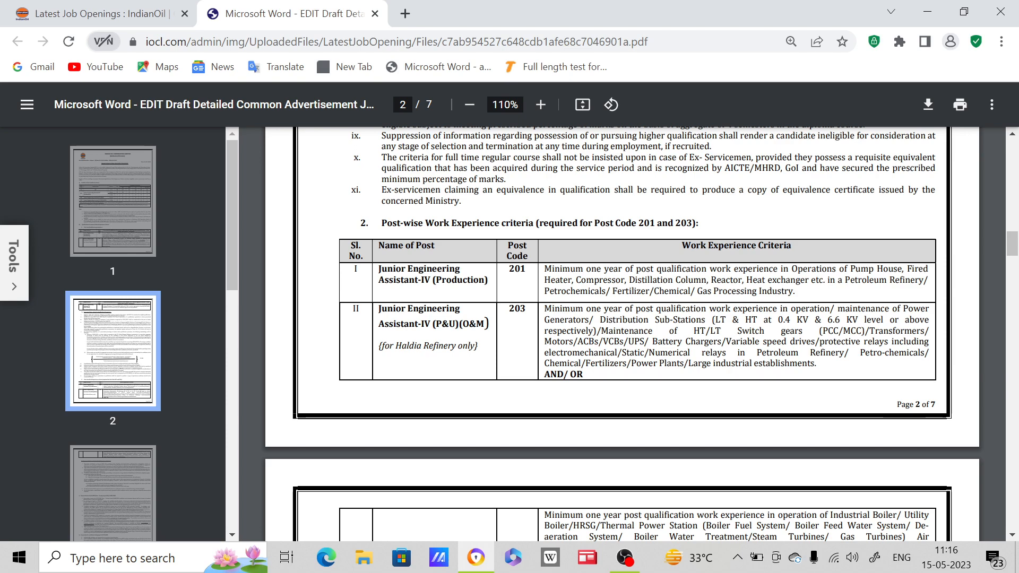
Scroll through page 3's reservation, concession and age limit sections to page 4's age relaxation rules.
{"action": "scroll", "scroll_direction": "down", "scroll_amount": 3}
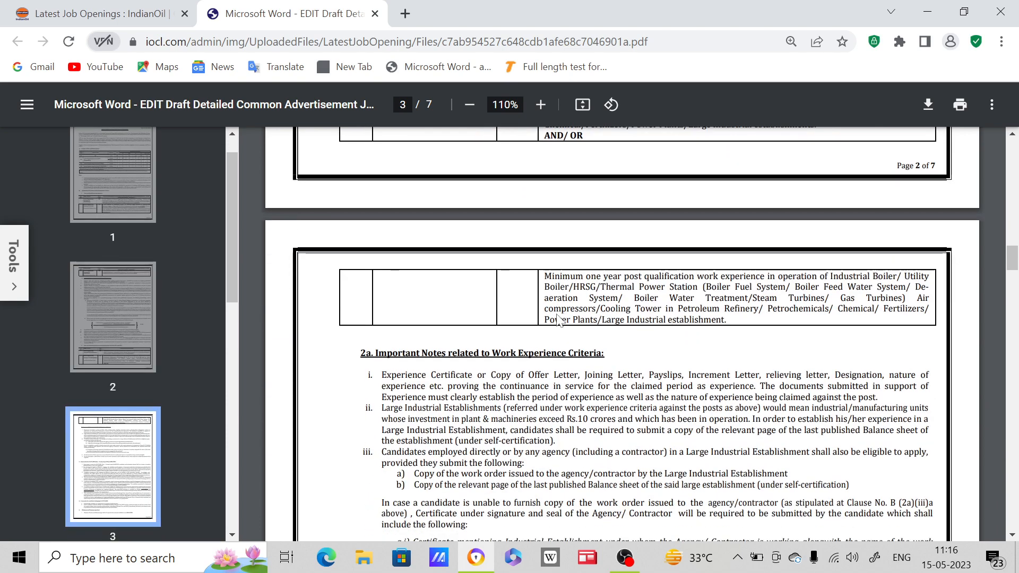
{"action": "scroll", "scroll_direction": "down", "scroll_amount": 3}
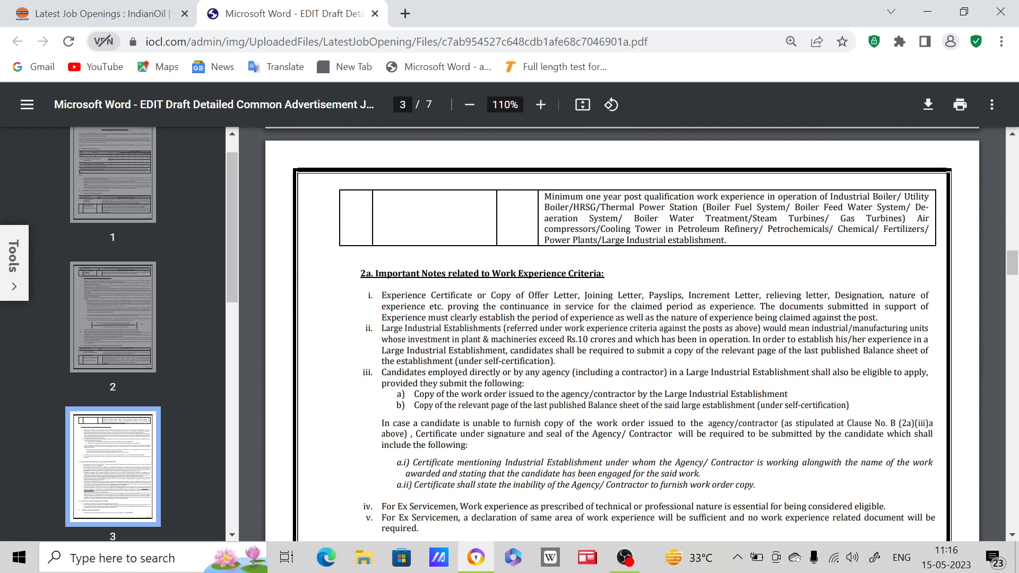
{"action": "scroll", "scroll_direction": "down", "scroll_amount": 3}
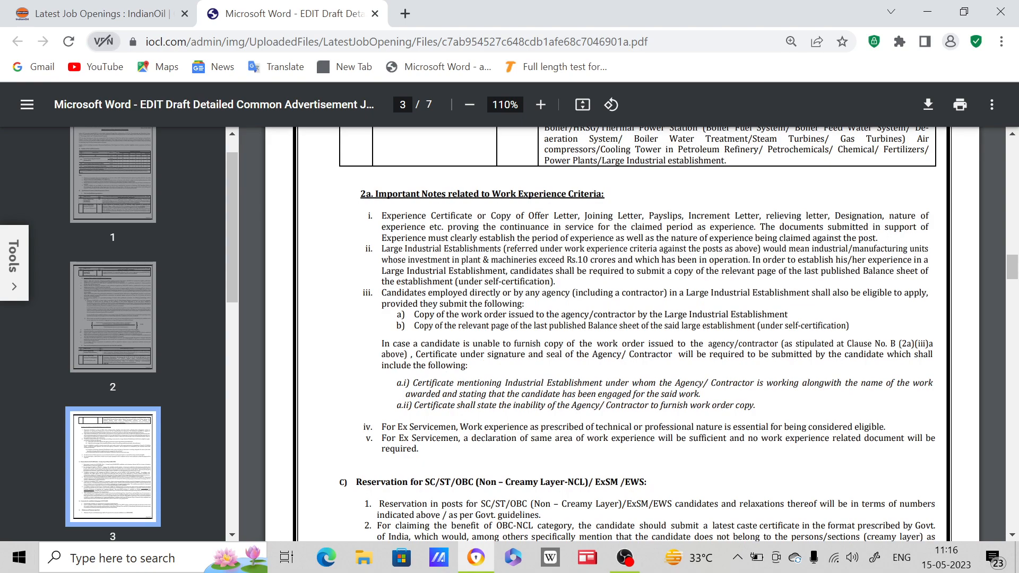
{"action": "scroll", "scroll_direction": "down", "scroll_amount": 3}
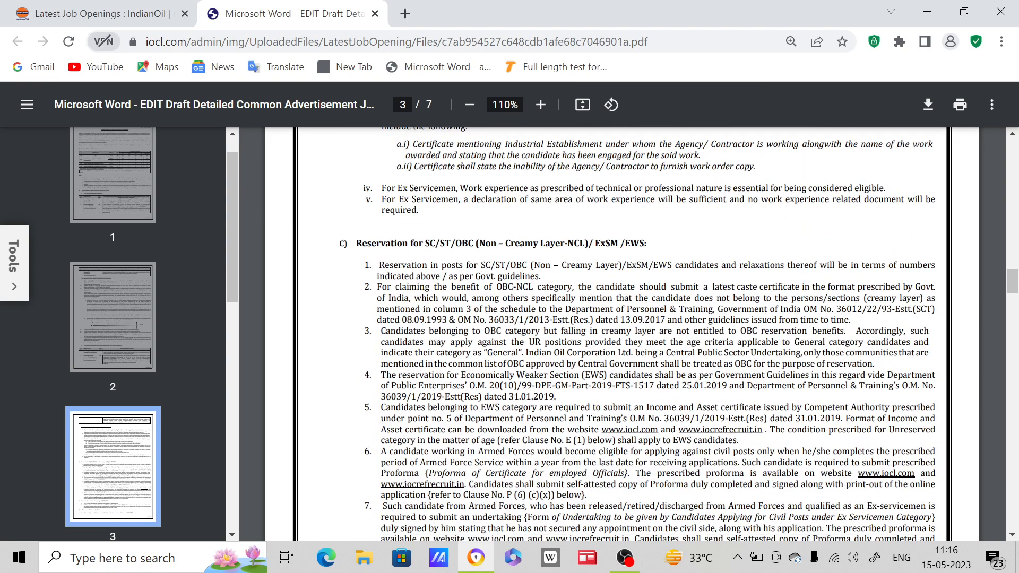
{"action": "scroll", "scroll_direction": "down", "scroll_amount": 3}
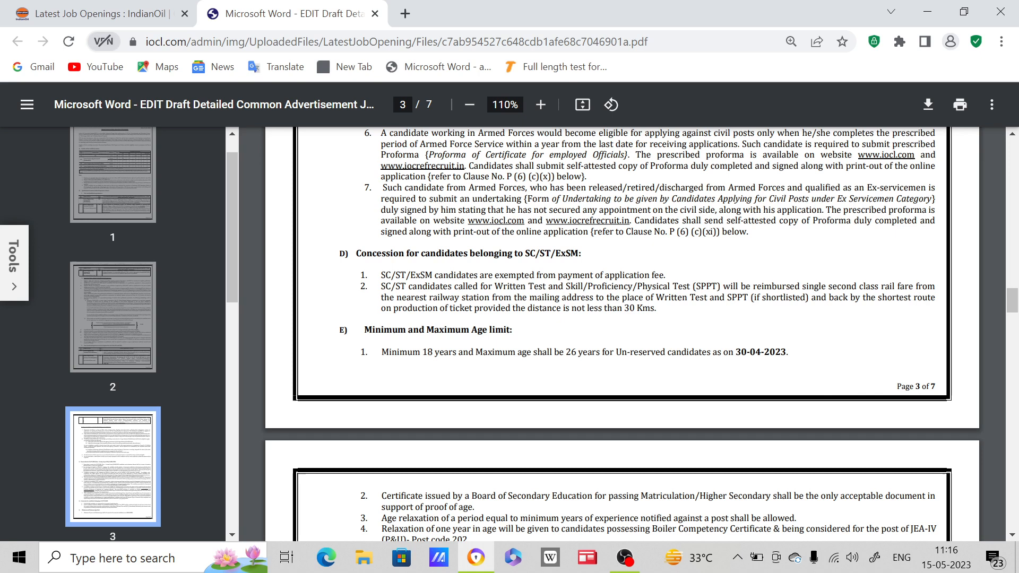
{"action": "mouse_move", "coordinate": [810, 368]}
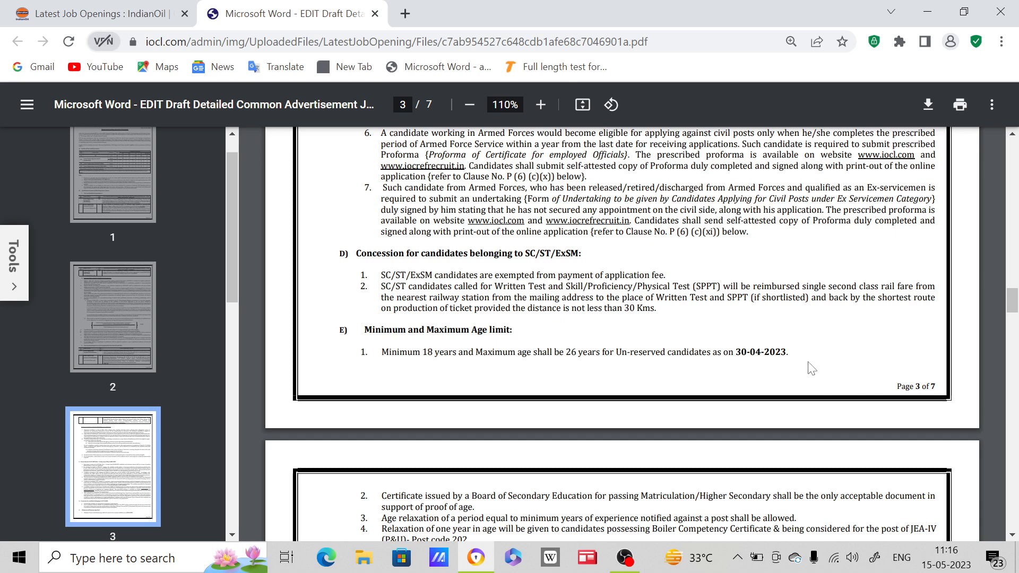
{"action": "mouse_move", "coordinate": [798, 341]}
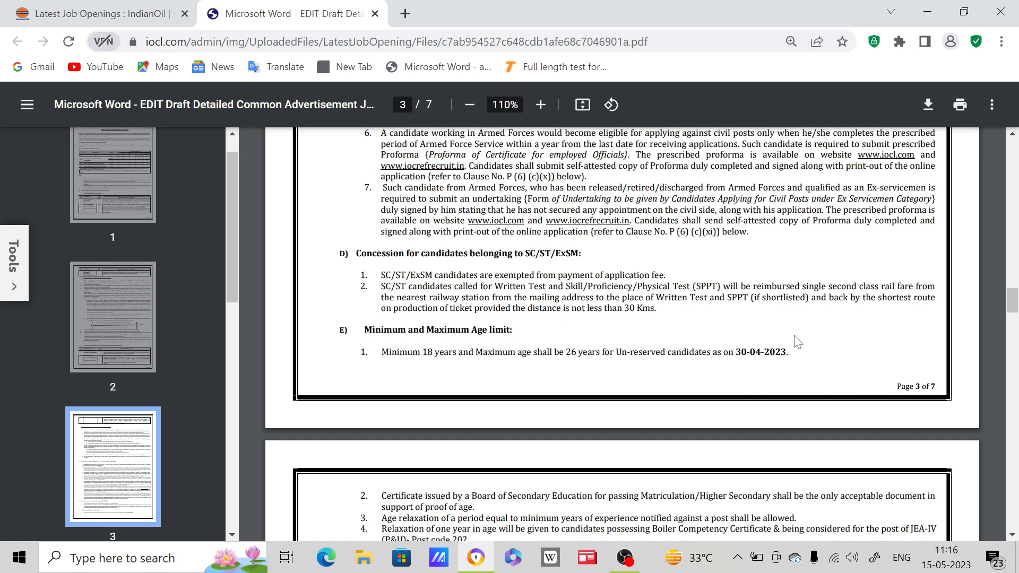
{"action": "mouse_move", "coordinate": [561, 372]}
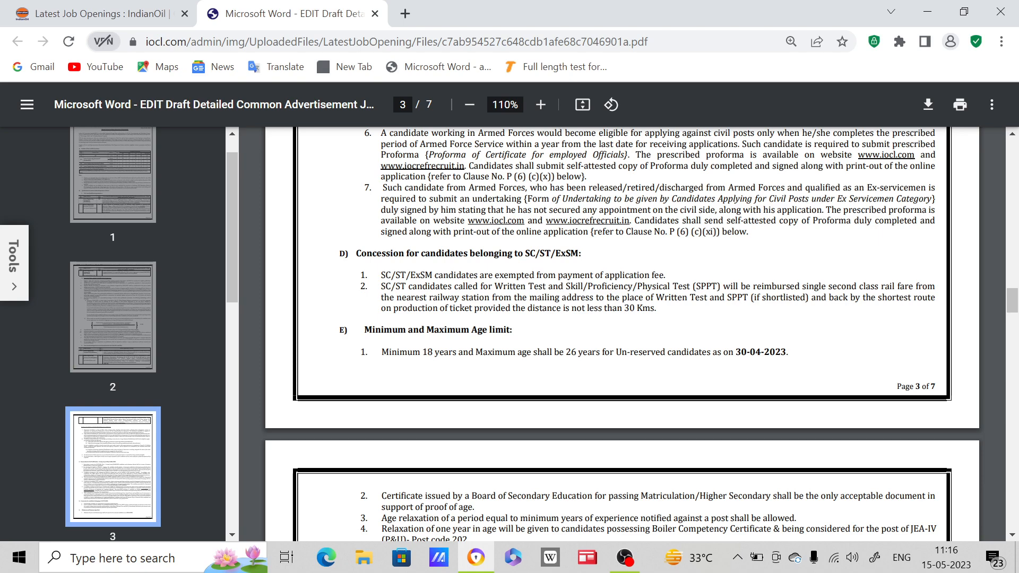
{"action": "scroll", "scroll_direction": "down", "scroll_amount": 3}
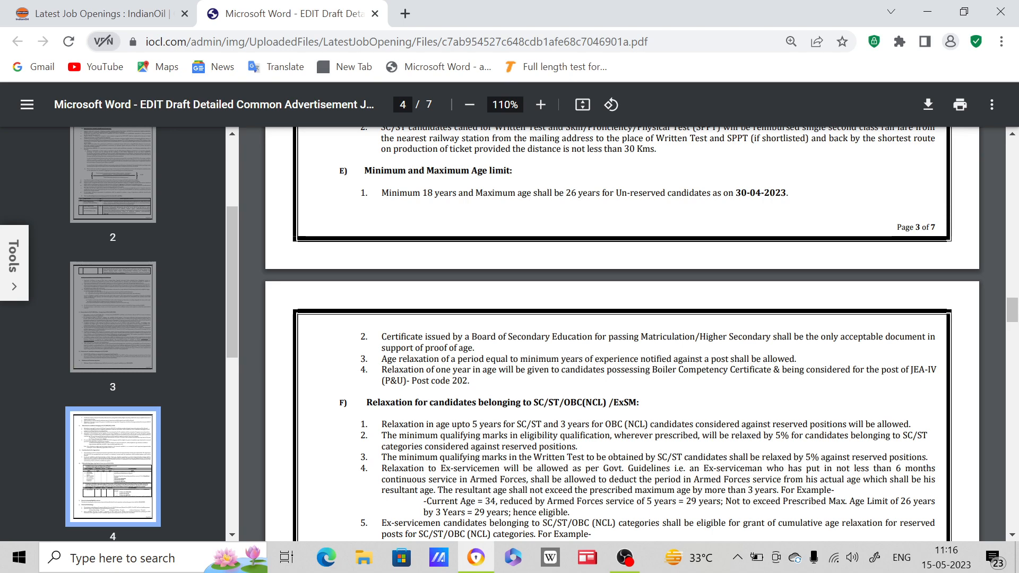
Scroll past page 4's Upper Age Limit table and eligibility date to section J, Selection Methodology.
{"action": "scroll", "scroll_direction": "down", "scroll_amount": 3}
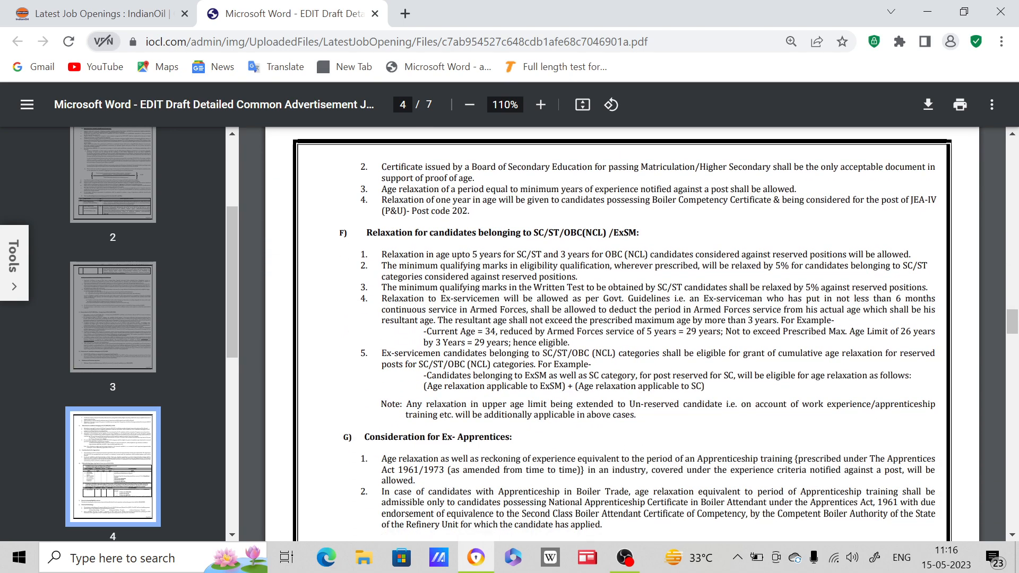
{"action": "scroll", "scroll_direction": "down", "scroll_amount": 3}
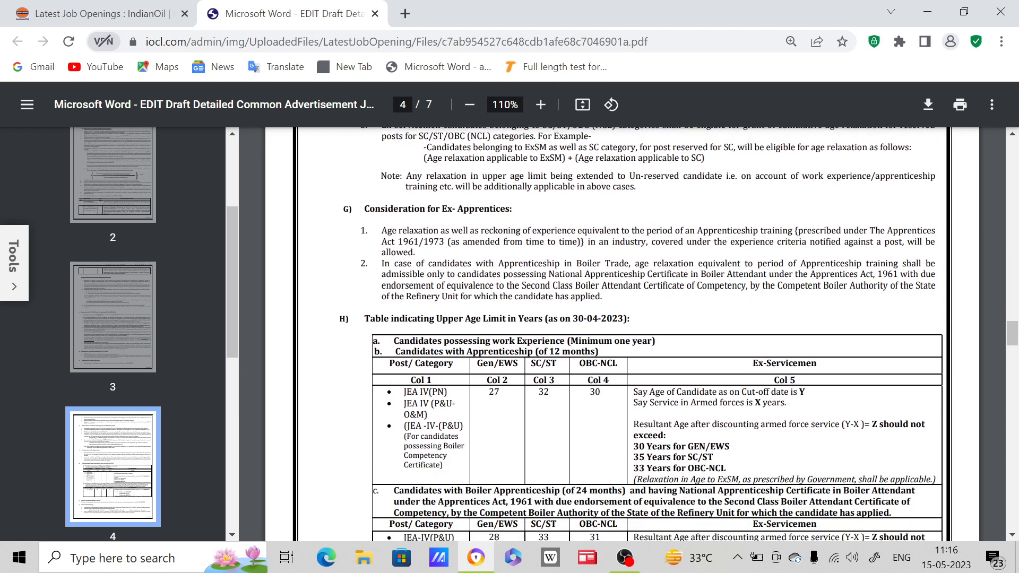
{"action": "scroll", "scroll_direction": "down", "scroll_amount": 3}
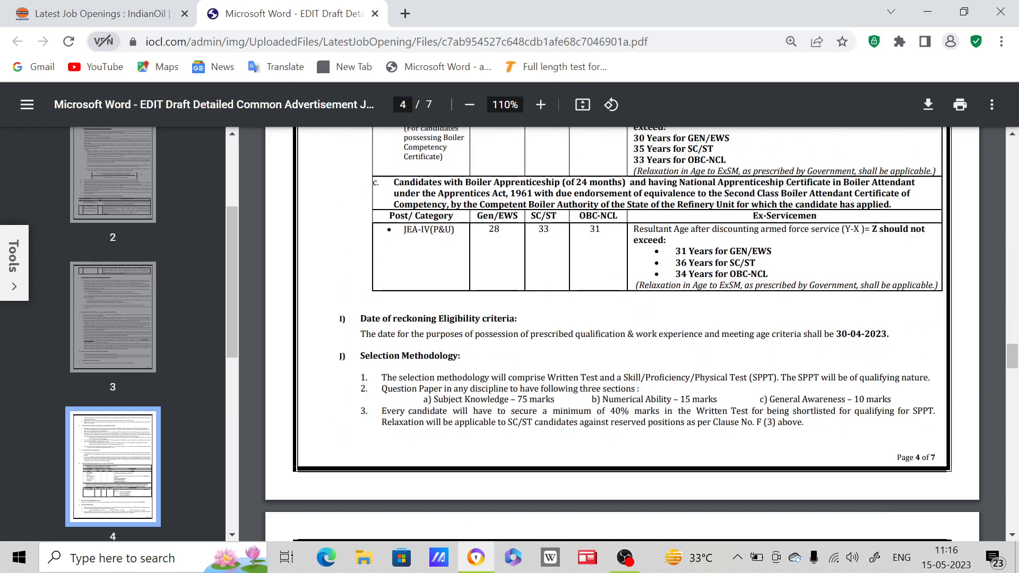
Select the '40%' minimum marks figure in clause J(3) and continue to page 5's selection rules.
{"action": "scroll", "scroll_direction": "down", "scroll_amount": 3}
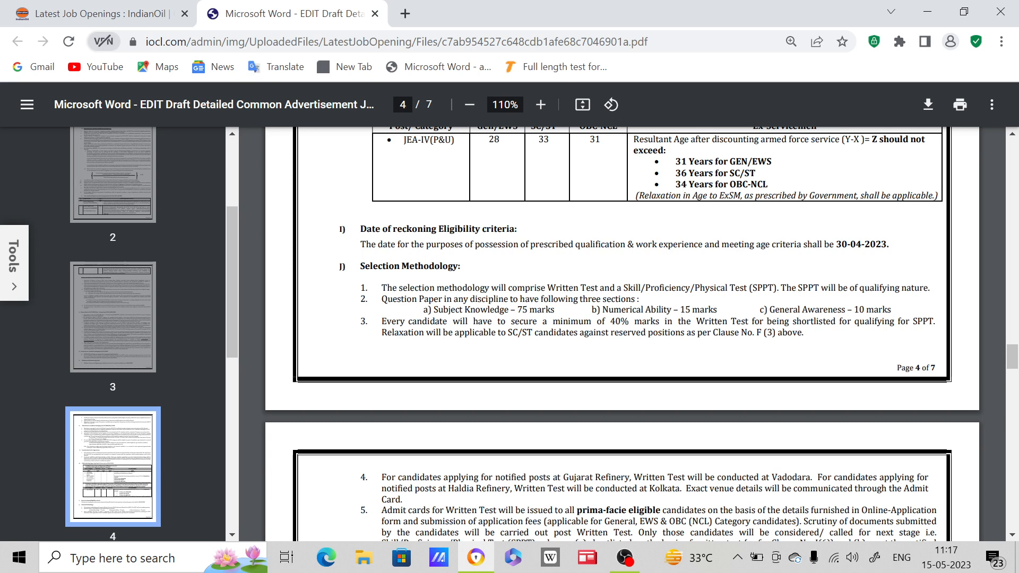
{"action": "mouse_move", "coordinate": [901, 233]}
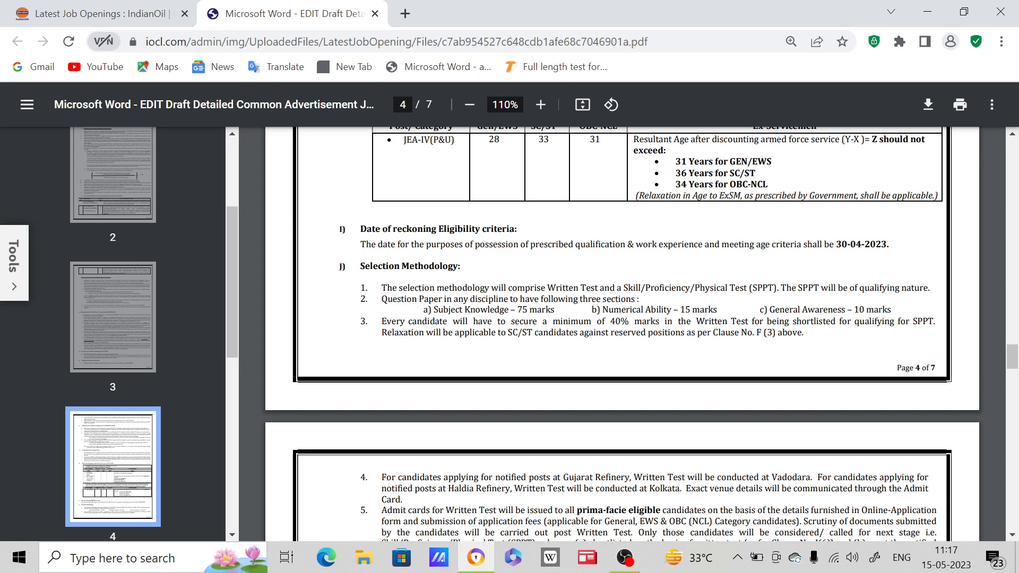
{"action": "mouse_move", "coordinate": [542, 356]}
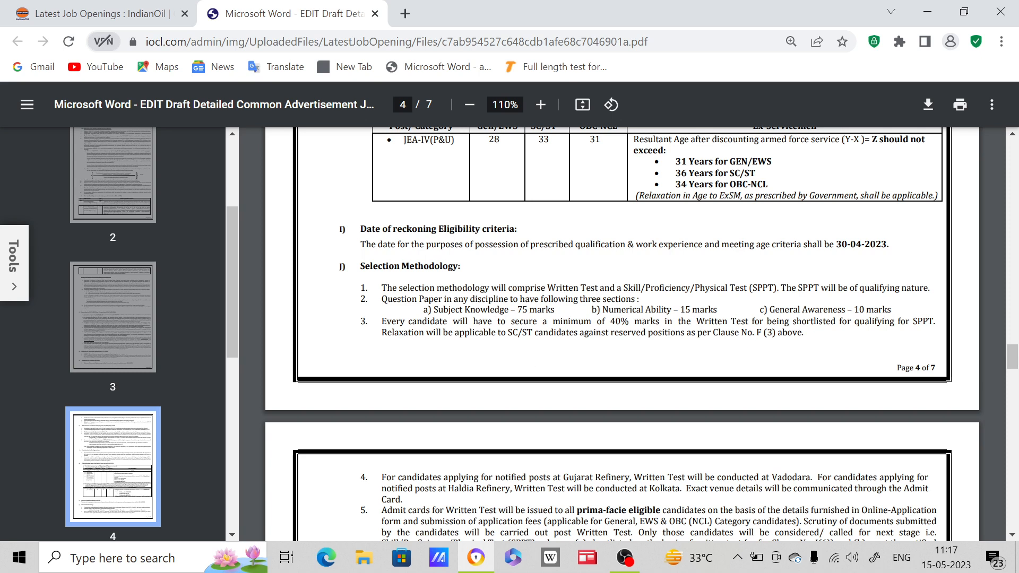
{"action": "double_click", "coordinate": [624, 321]}
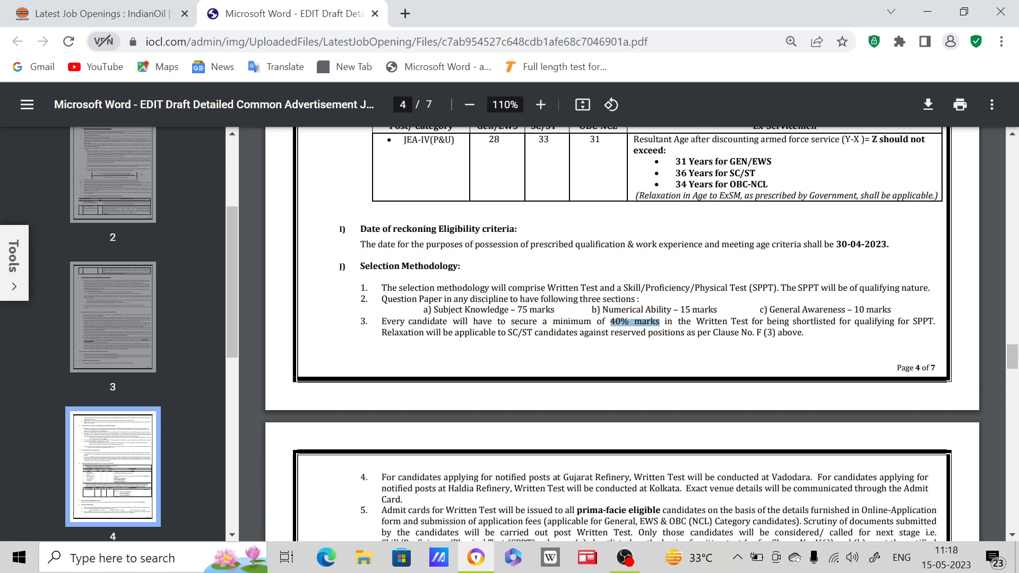
{"action": "scroll", "scroll_direction": "down", "scroll_amount": 3}
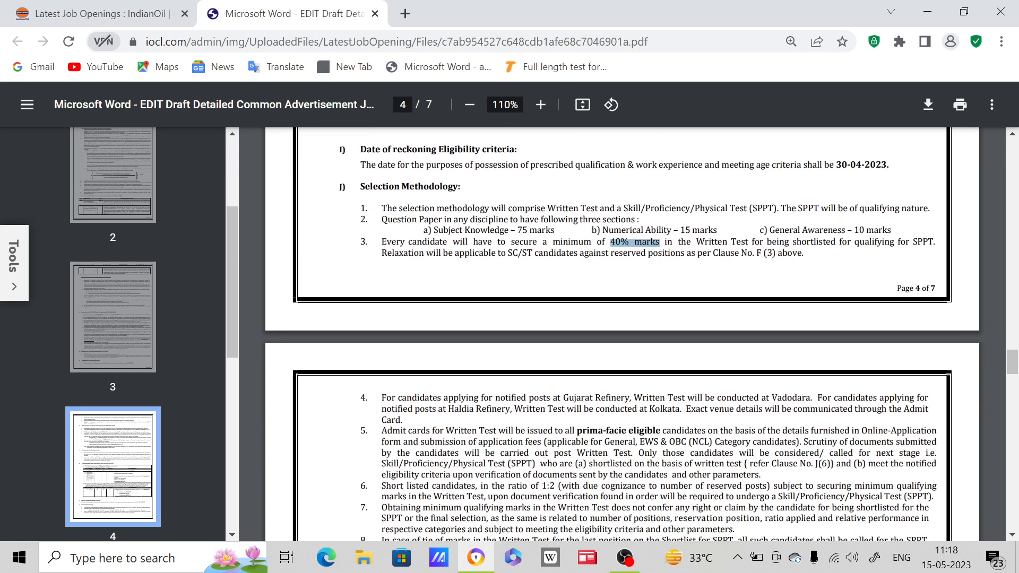
Scroll through page 5 to section P, How to Apply: On-Line Application, on page 6.
{"action": "scroll", "scroll_direction": "down", "scroll_amount": 3}
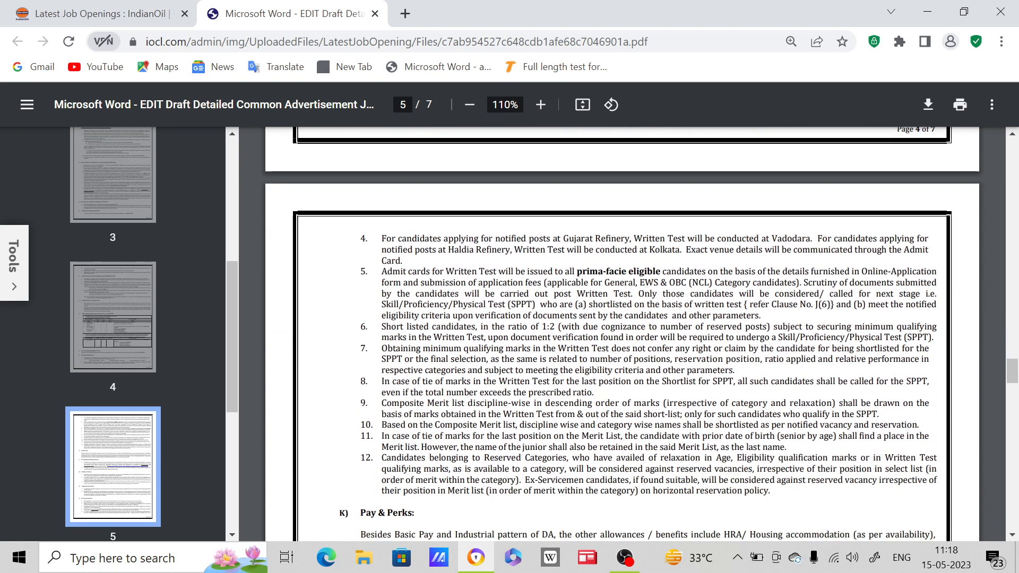
{"action": "scroll", "scroll_direction": "down", "scroll_amount": 3}
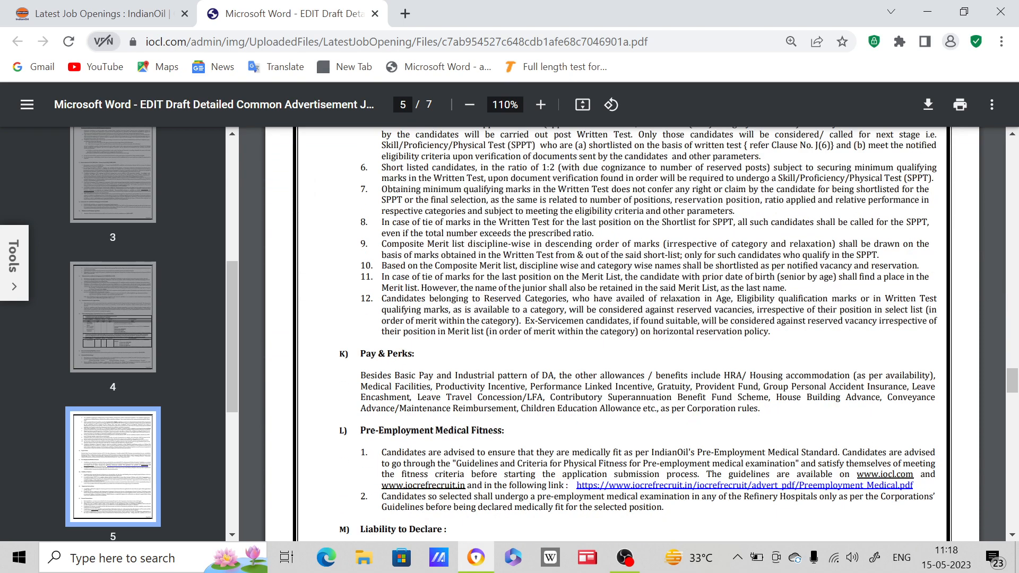
{"action": "scroll", "scroll_direction": "down", "scroll_amount": 3}
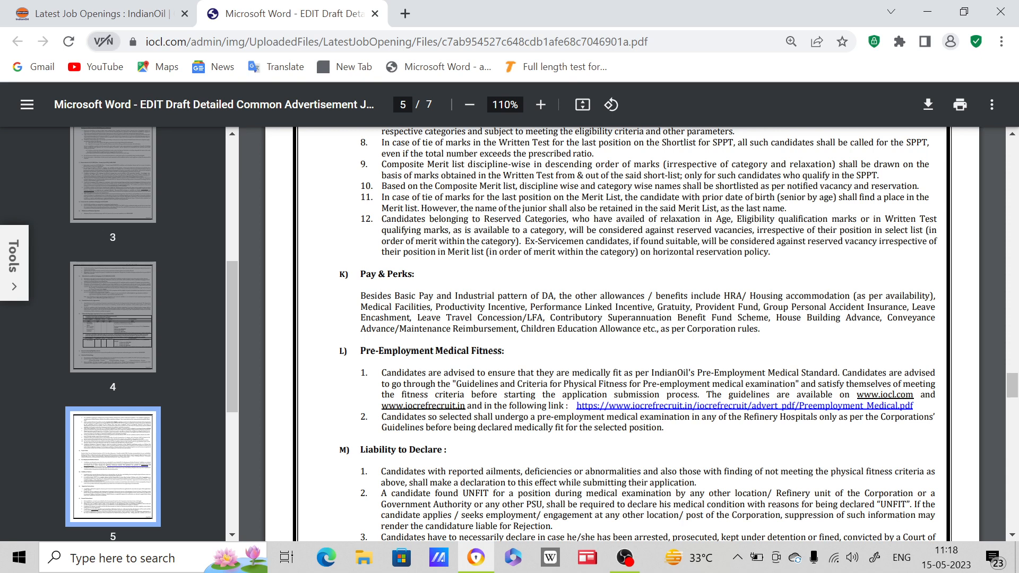
{"action": "scroll", "scroll_direction": "down", "scroll_amount": 3}
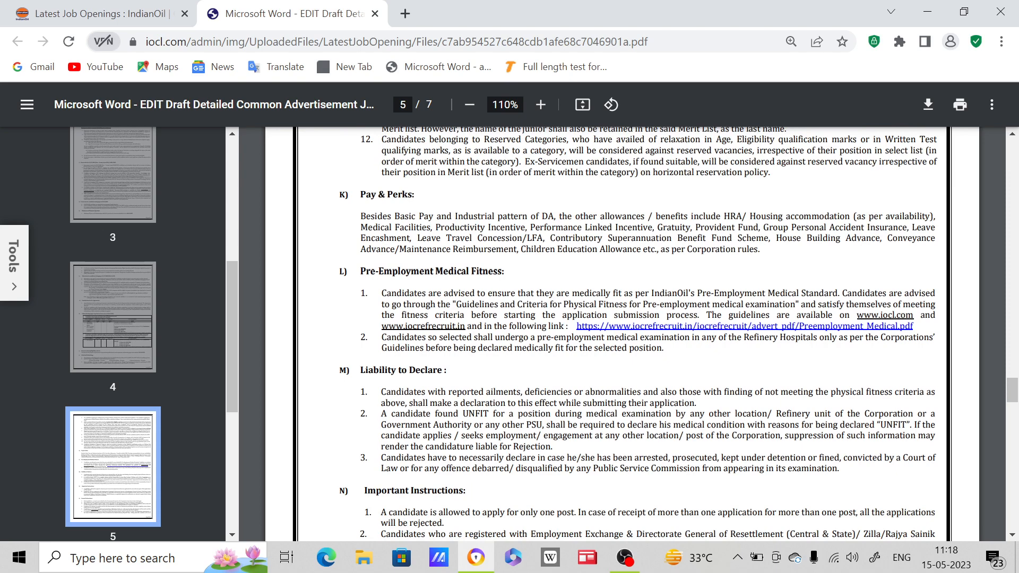
{"action": "scroll", "scroll_direction": "down", "scroll_amount": 3}
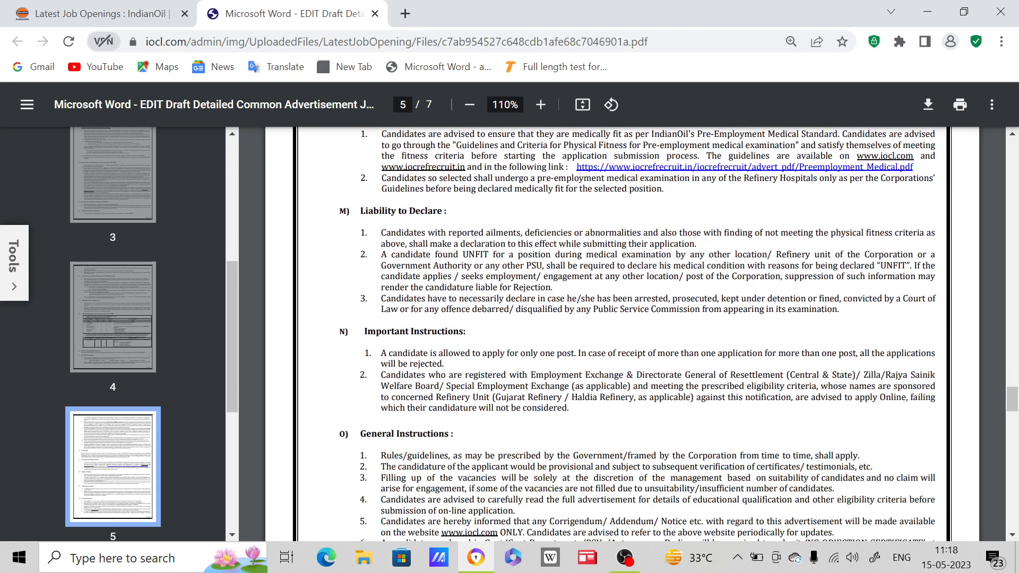
{"action": "scroll", "scroll_direction": "down", "scroll_amount": 3}
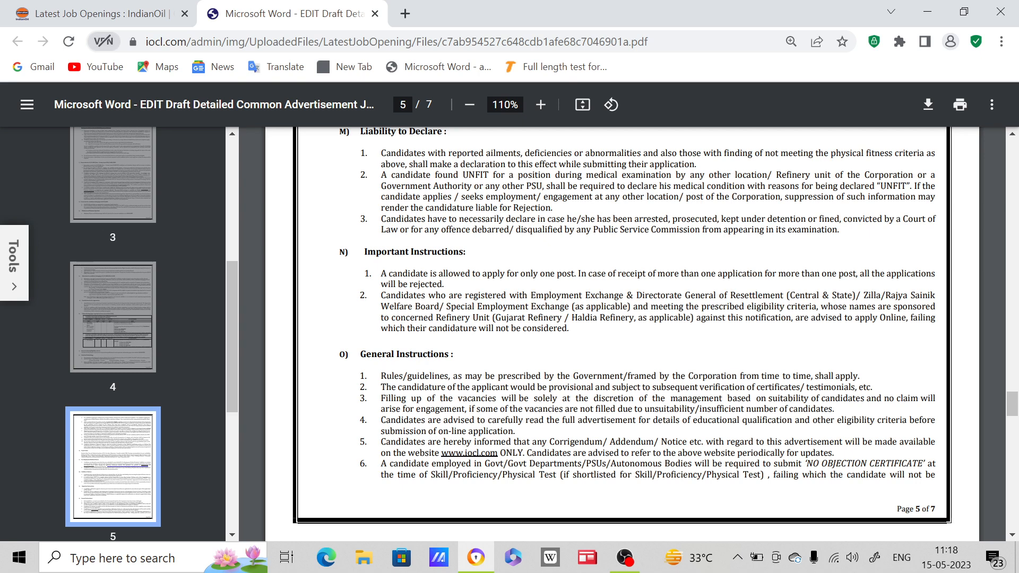
{"action": "mouse_move", "coordinate": [554, 253]}
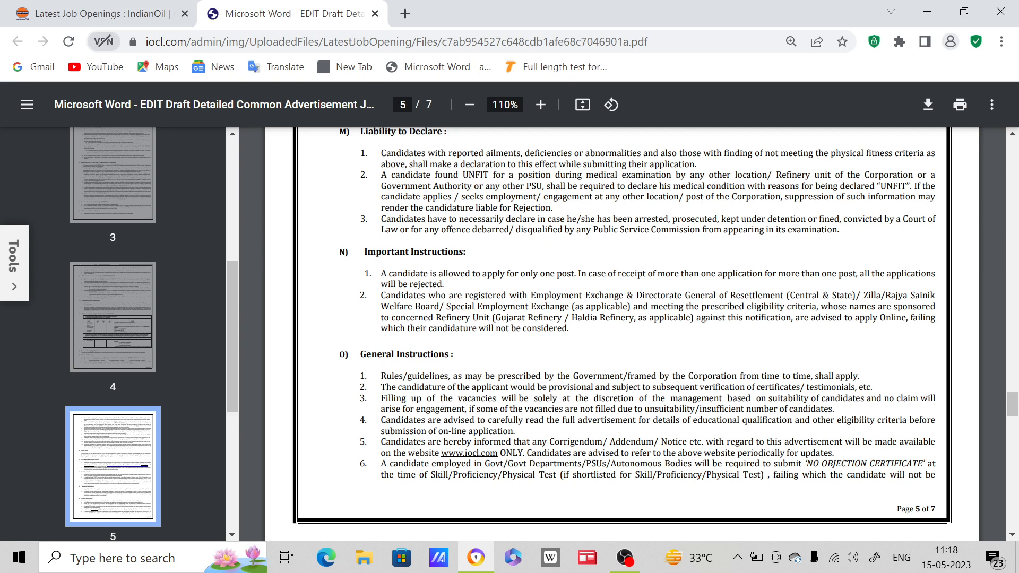
{"action": "scroll", "scroll_direction": "down", "scroll_amount": 3}
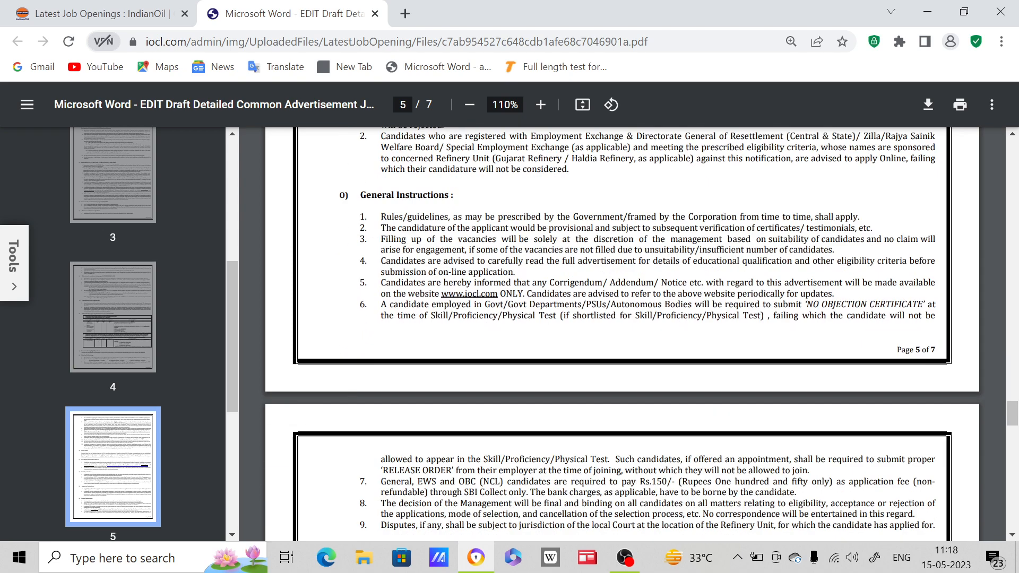
{"action": "scroll", "scroll_direction": "down", "scroll_amount": 3}
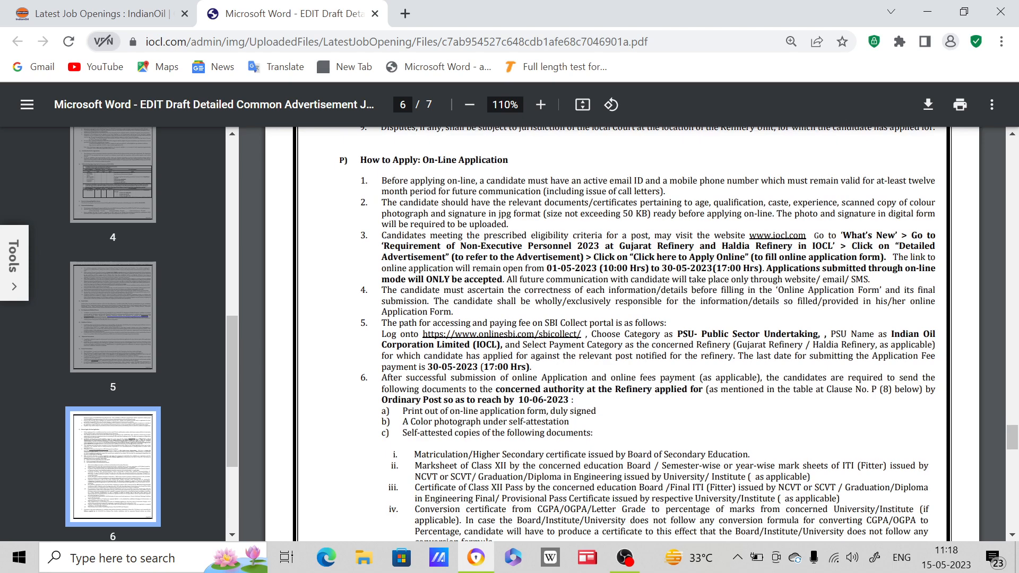
Scroll past the page 6 document list to page 7's refinery postal addresses and instructions.
{"action": "scroll", "scroll_direction": "down", "scroll_amount": 3}
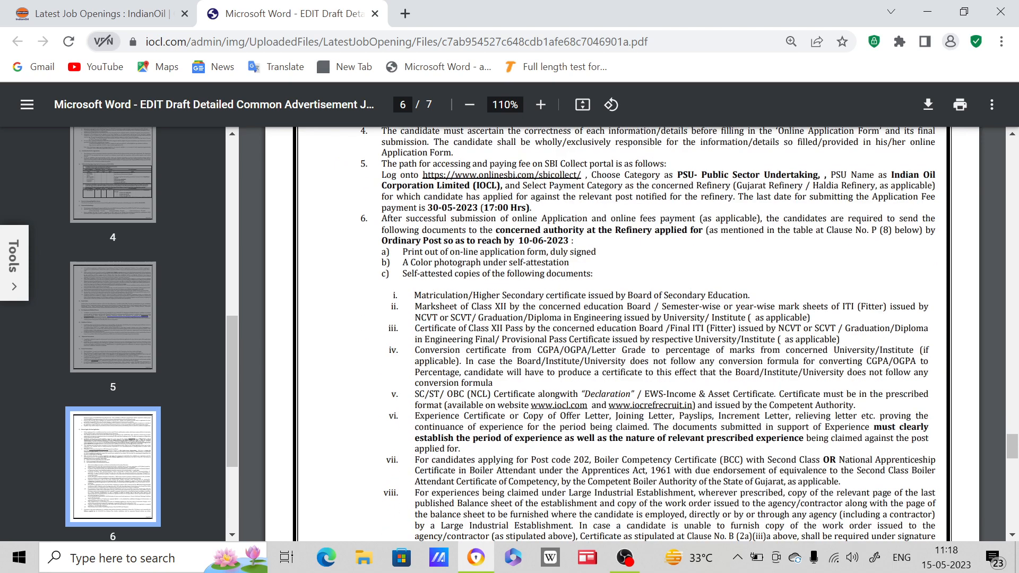
{"action": "scroll", "scroll_direction": "down", "scroll_amount": 3}
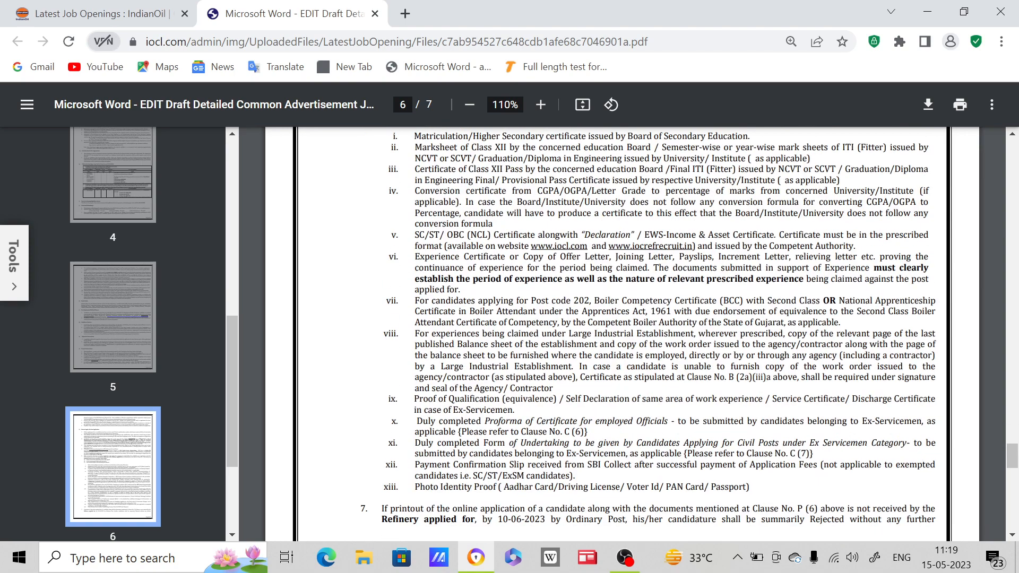
{"action": "scroll", "scroll_direction": "down", "scroll_amount": 3}
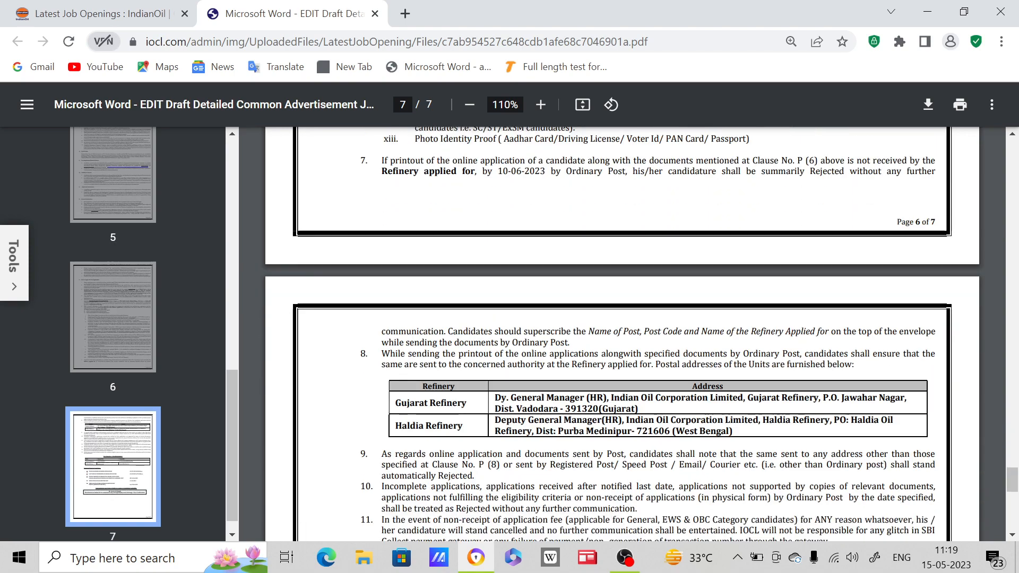
{"action": "scroll", "scroll_direction": "down", "scroll_amount": 3}
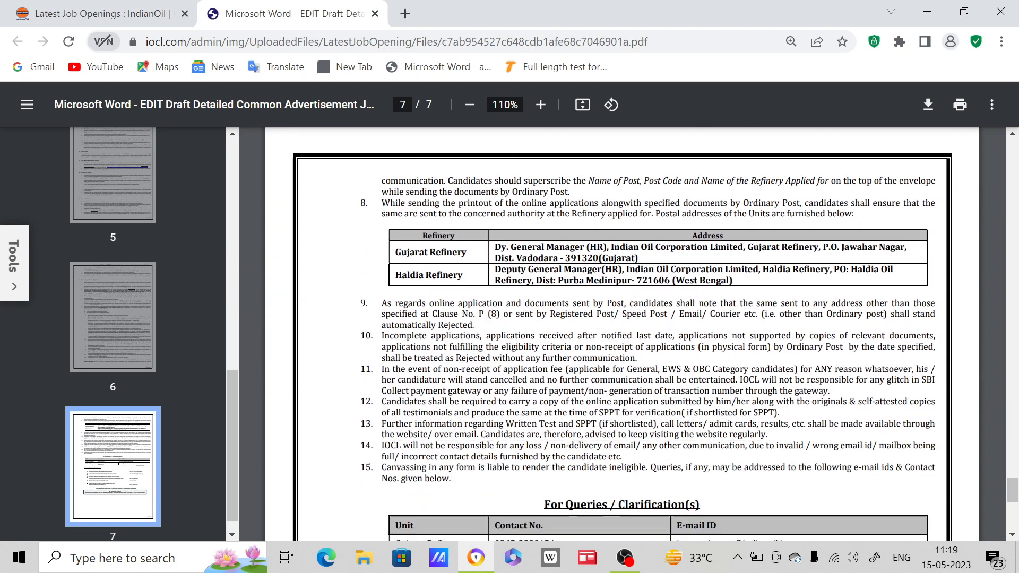
{"action": "scroll", "scroll_direction": "down", "scroll_amount": 3}
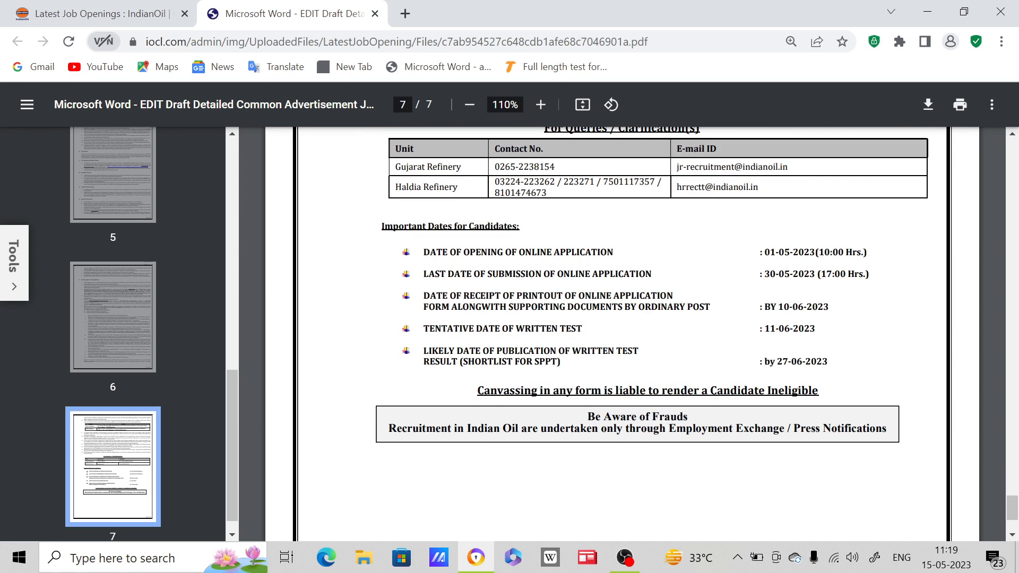
{"action": "mouse_move", "coordinate": [692, 285]}
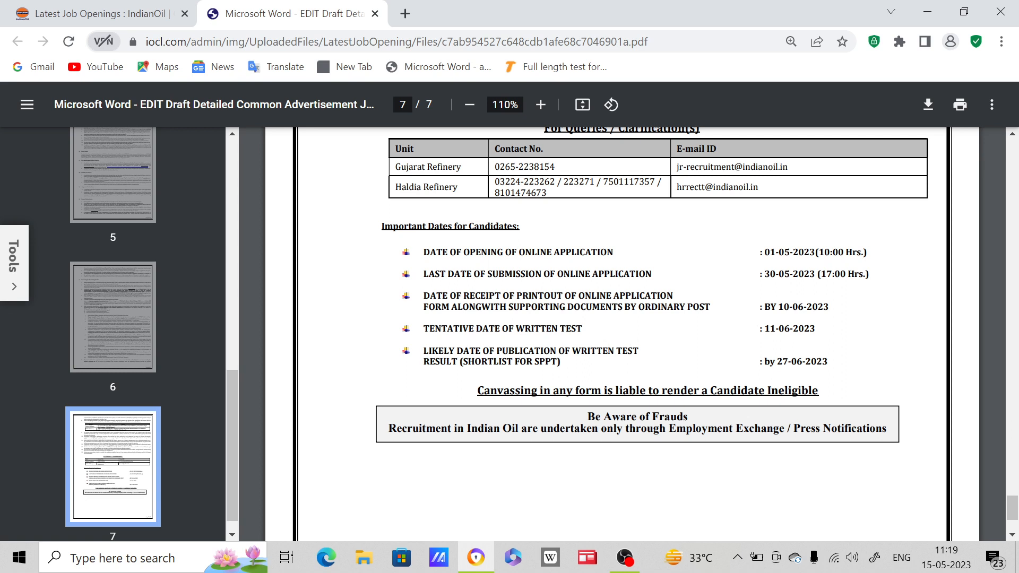
{"action": "mouse_move", "coordinate": [843, 331]}
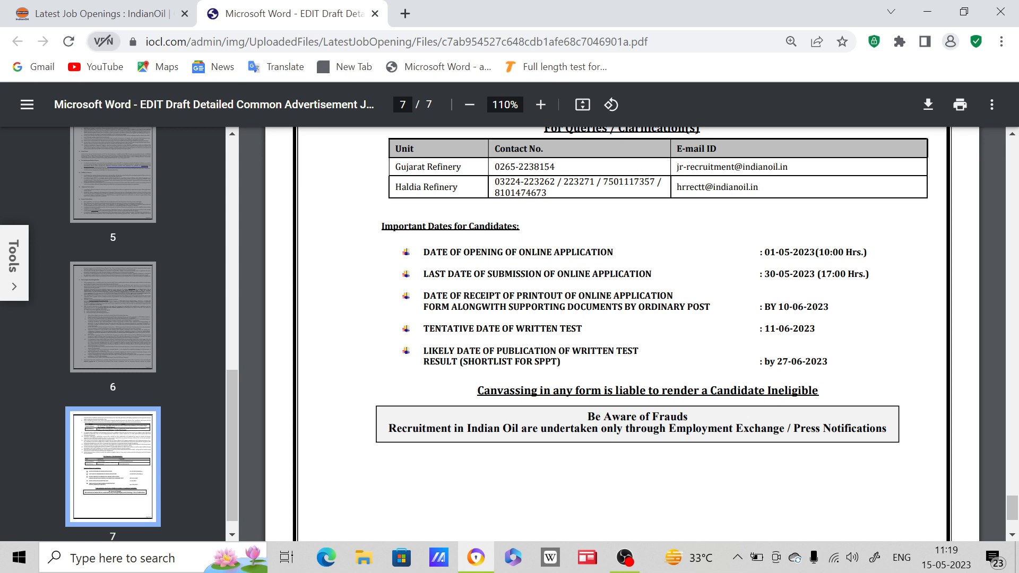
{"action": "mouse_move", "coordinate": [595, 374]}
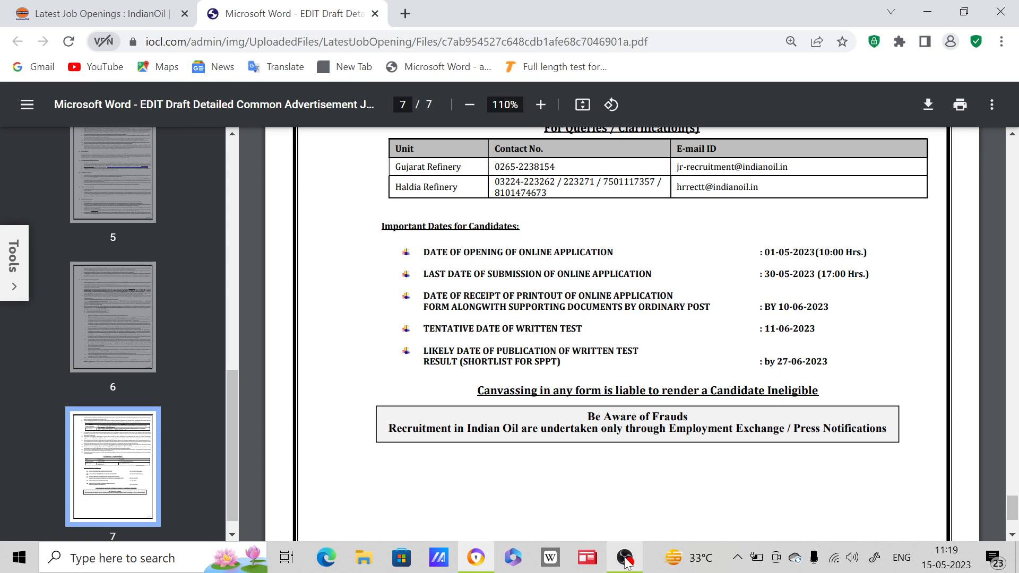
Bring OBS Studio to the front from the taskbar to end the recording.
{"action": "left_click", "coordinate": [623, 557]}
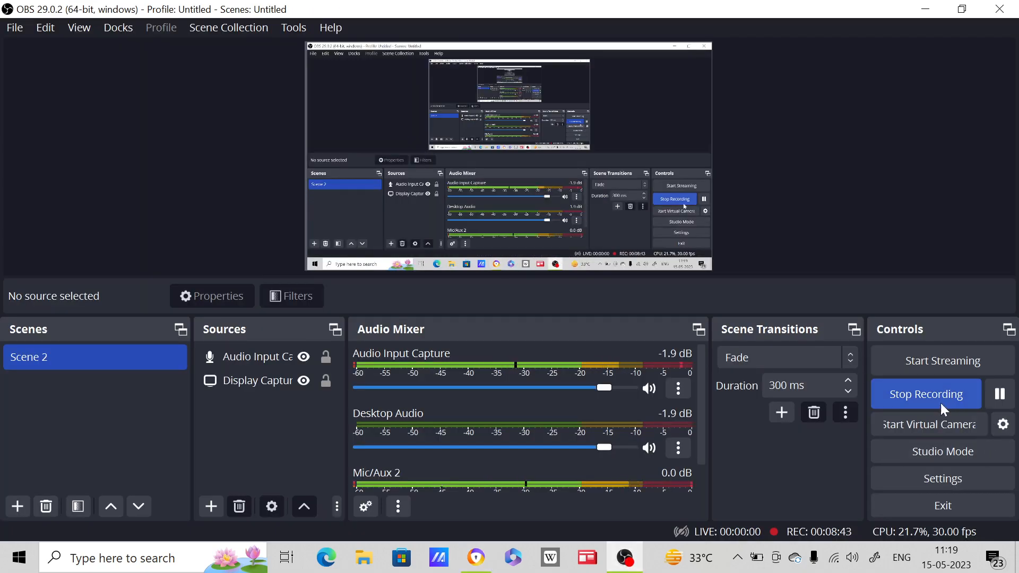